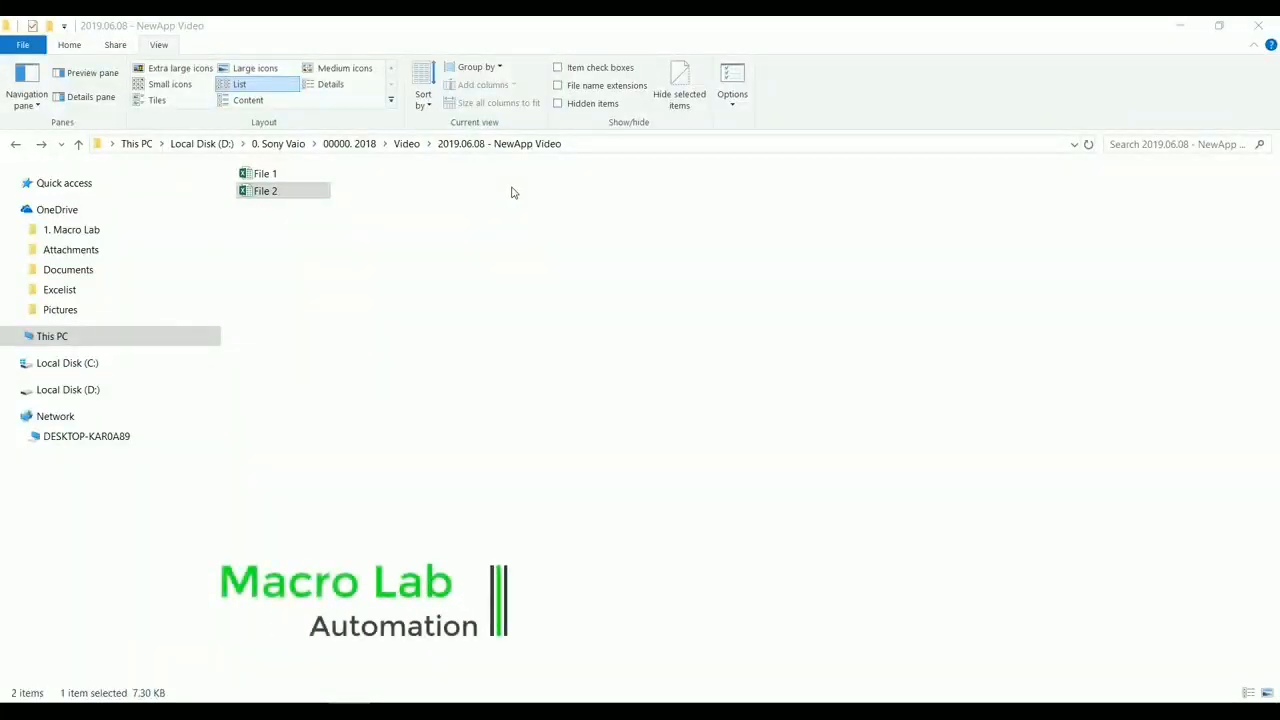
{"action": "mouse_move", "coordinate": [516, 196]}
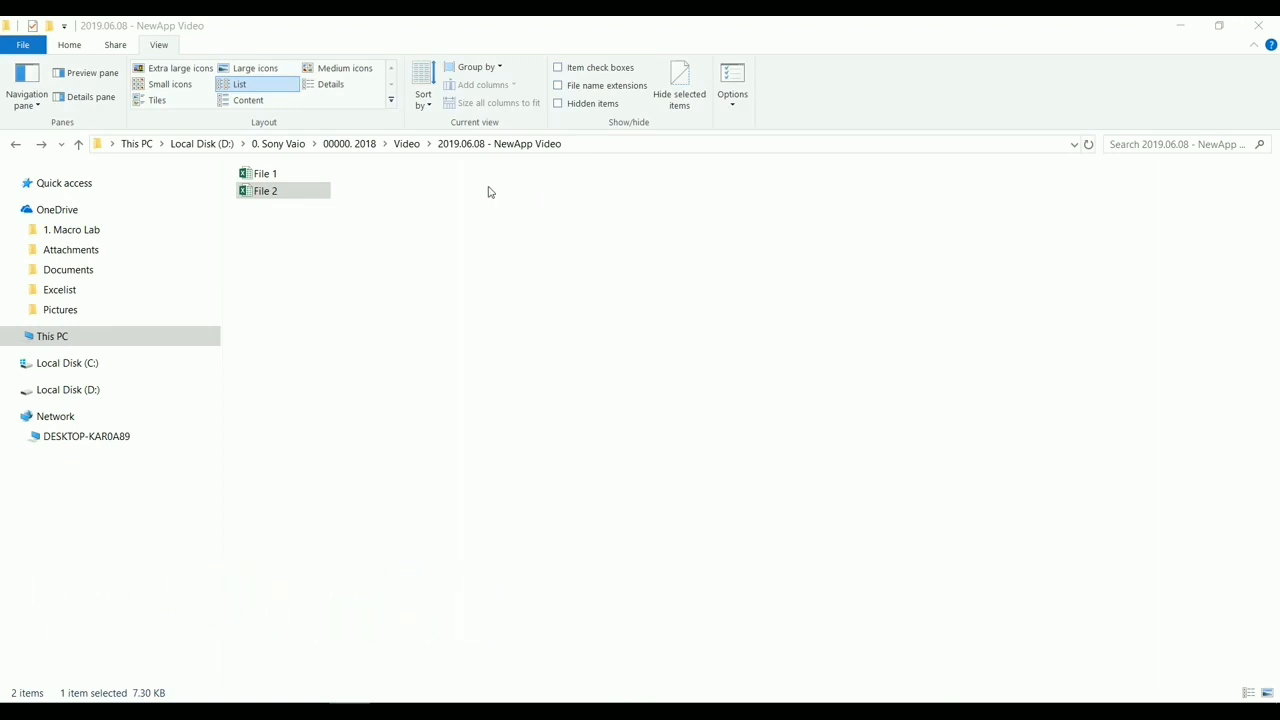
{"action": "mouse_move", "coordinate": [496, 200]}
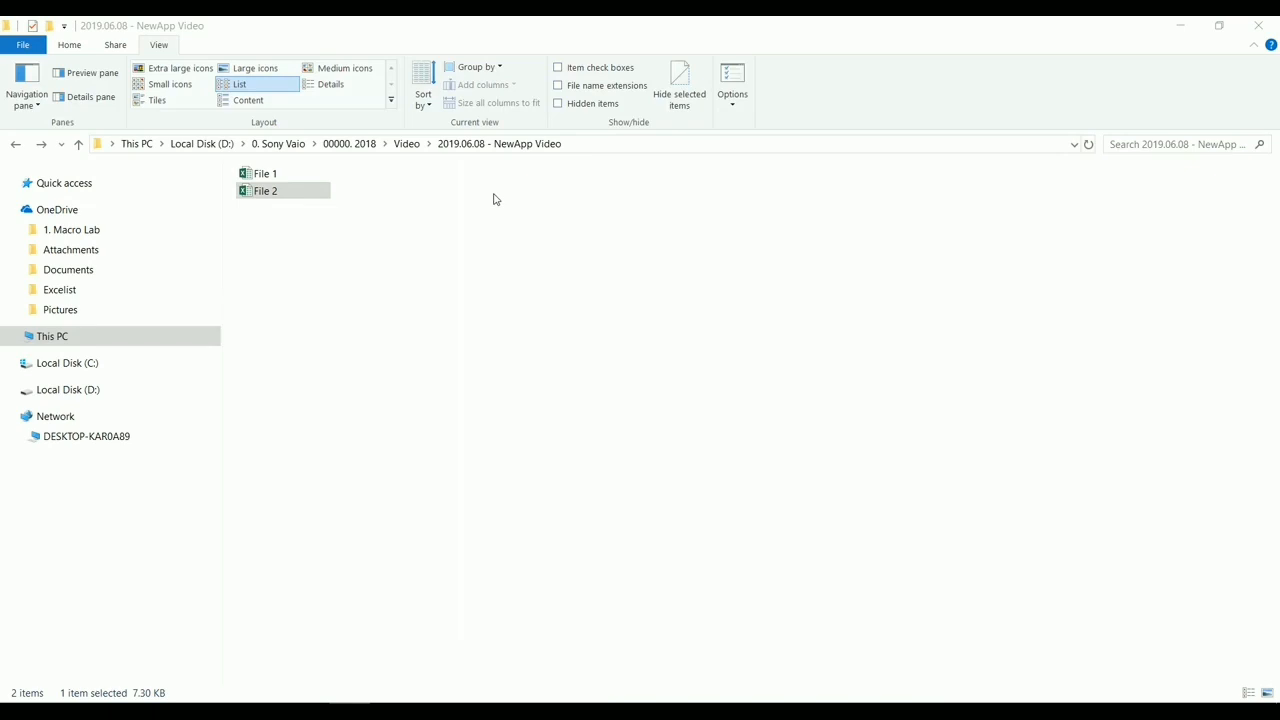
{"action": "mouse_move", "coordinate": [500, 210]}
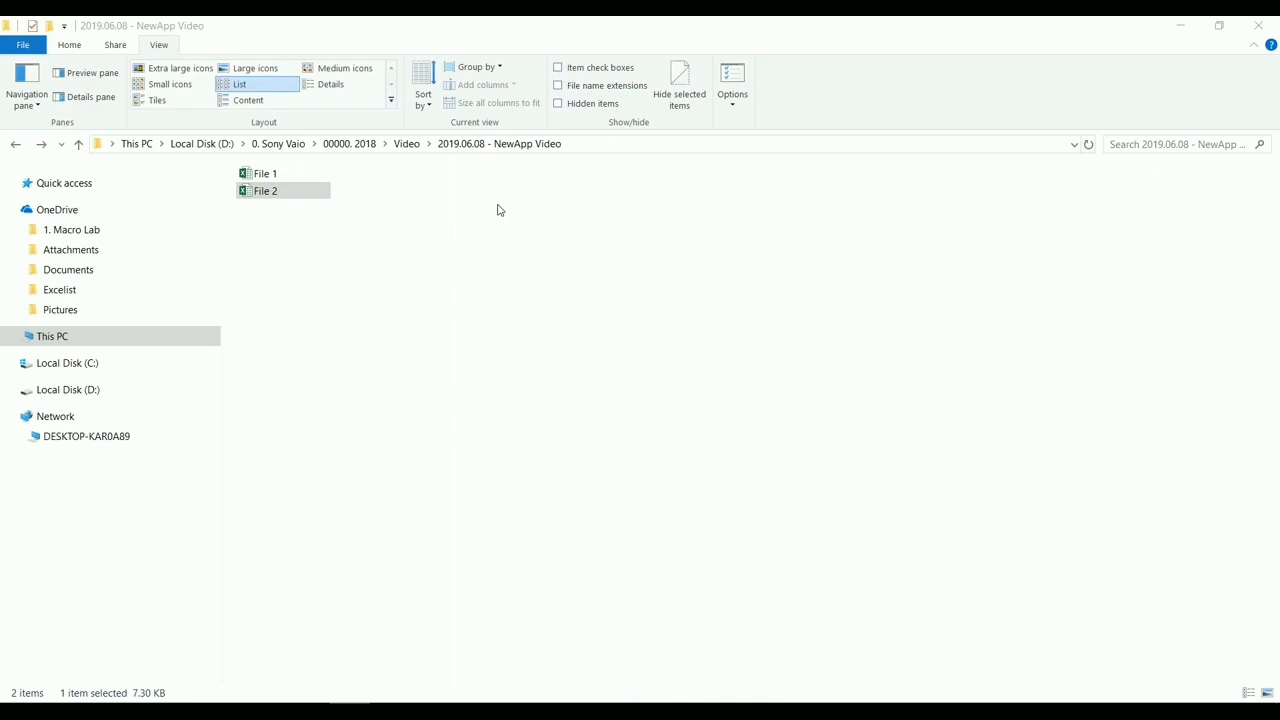
{"action": "mouse_move", "coordinate": [512, 212]}
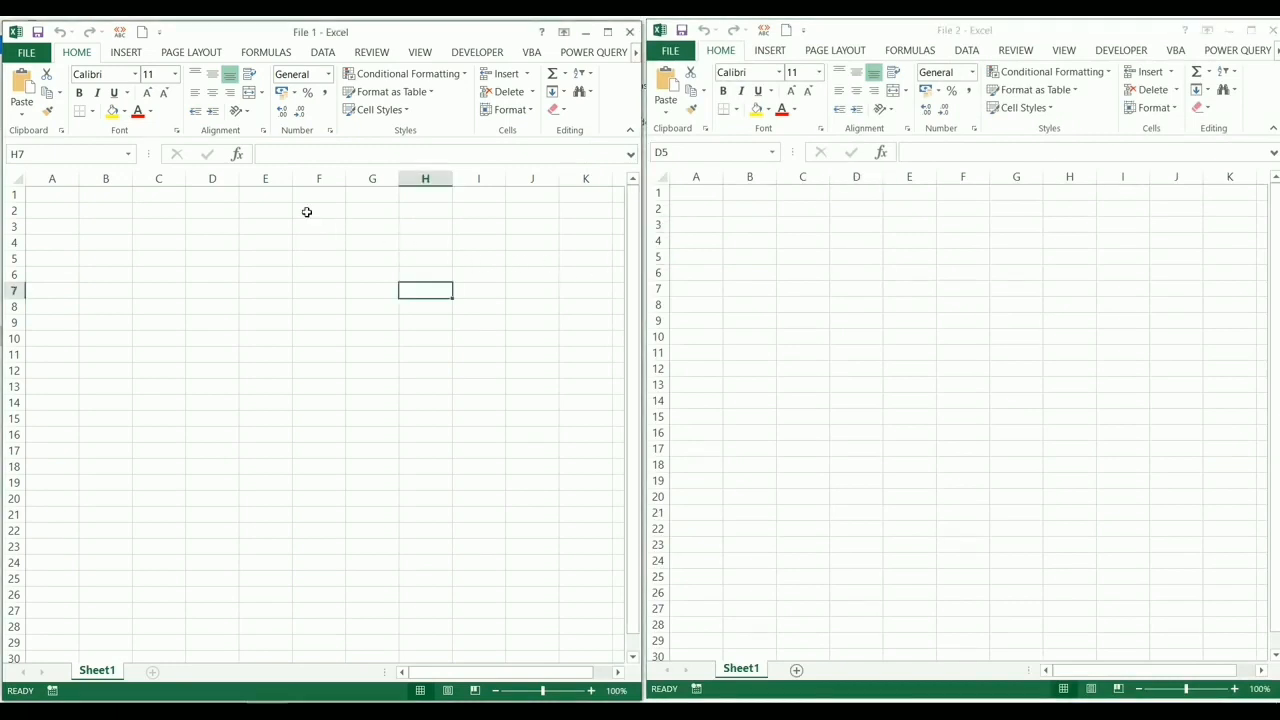
{"action": "mouse_move", "coordinate": [48, 192]}
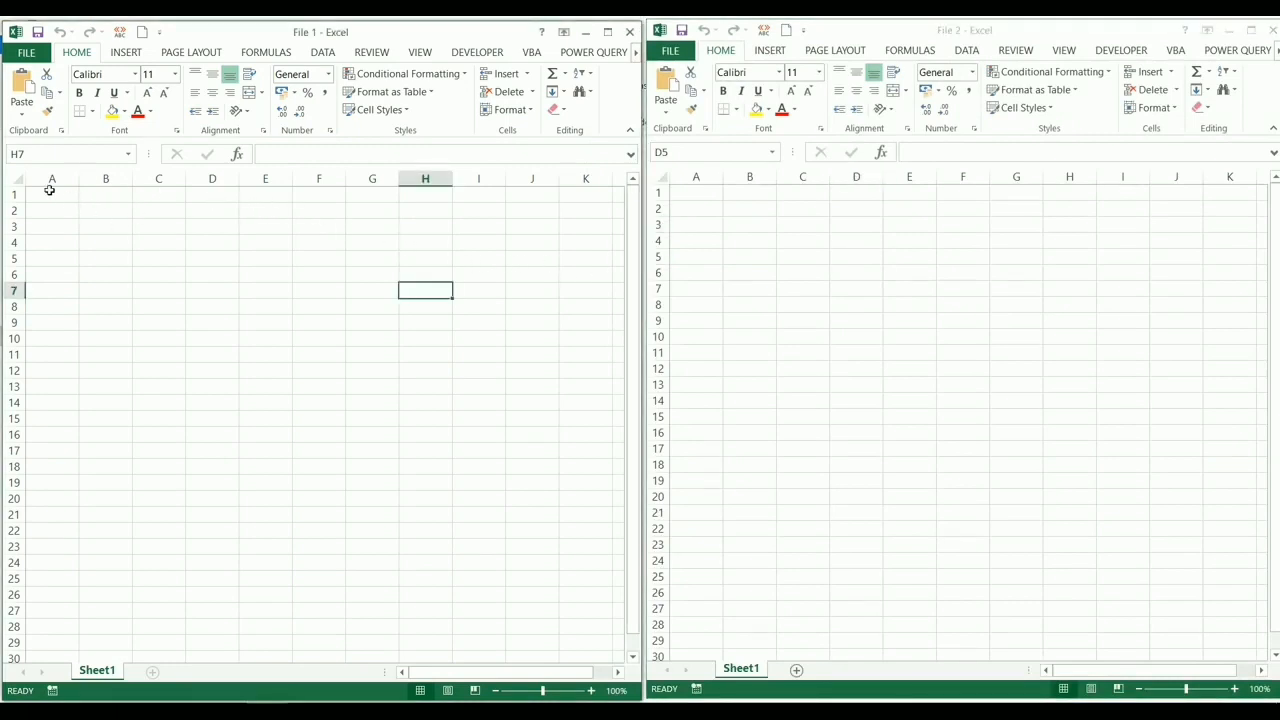
- Fill 11s in File 1's A1:E7, 22s in File 2's A1:E9, 3s in A12:E22, then undo the latest entry
{"action": "left_click_drag", "start_coordinate": [52, 194], "coordinate": [264, 290]}
{"action": "type", "text": "11"}
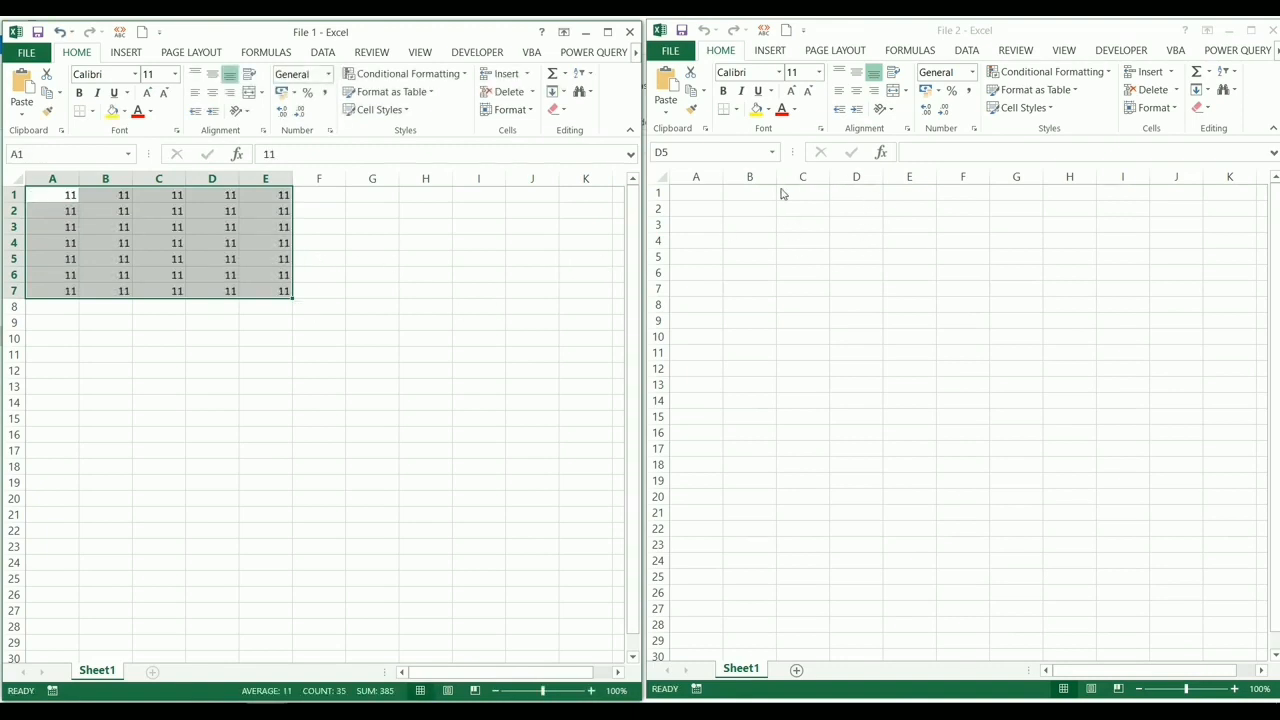
{"action": "left_click_drag", "start_coordinate": [696, 192], "coordinate": [920, 320]}
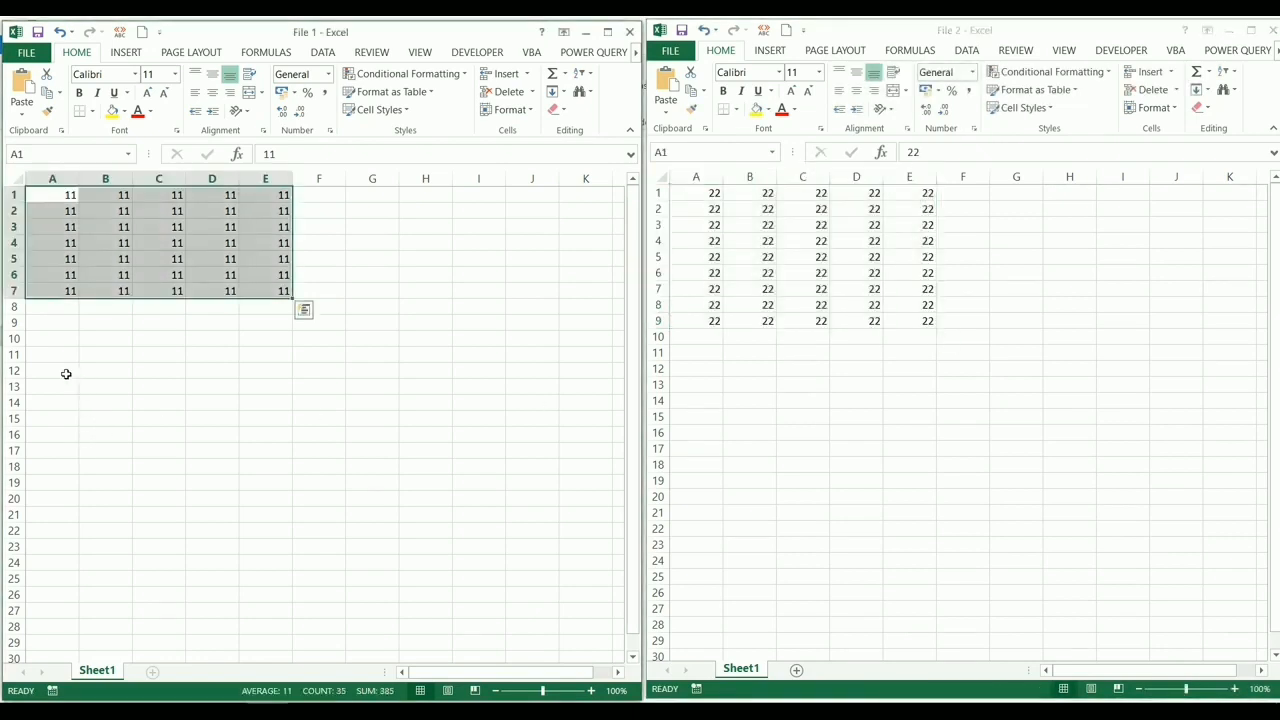
{"action": "left_click_drag", "start_coordinate": [52, 370], "coordinate": [264, 530]}
{"action": "type", "text": "3"}
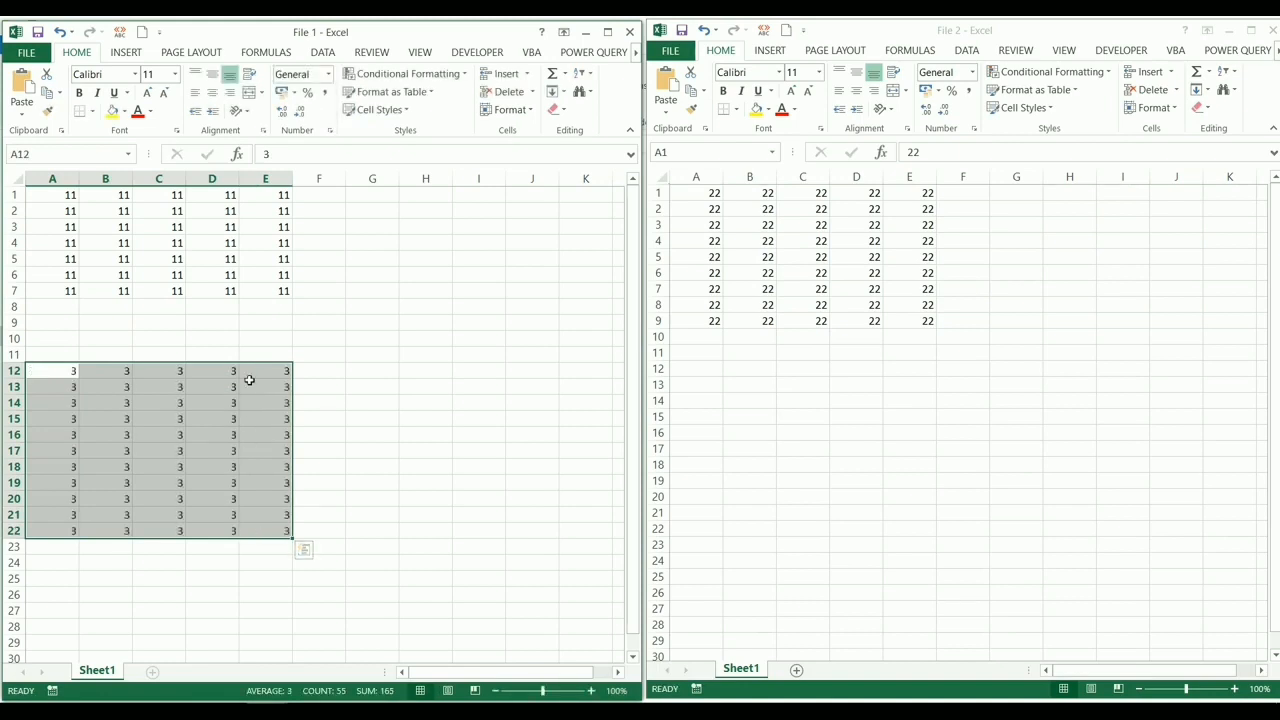
{"action": "mouse_move", "coordinate": [228, 362]}
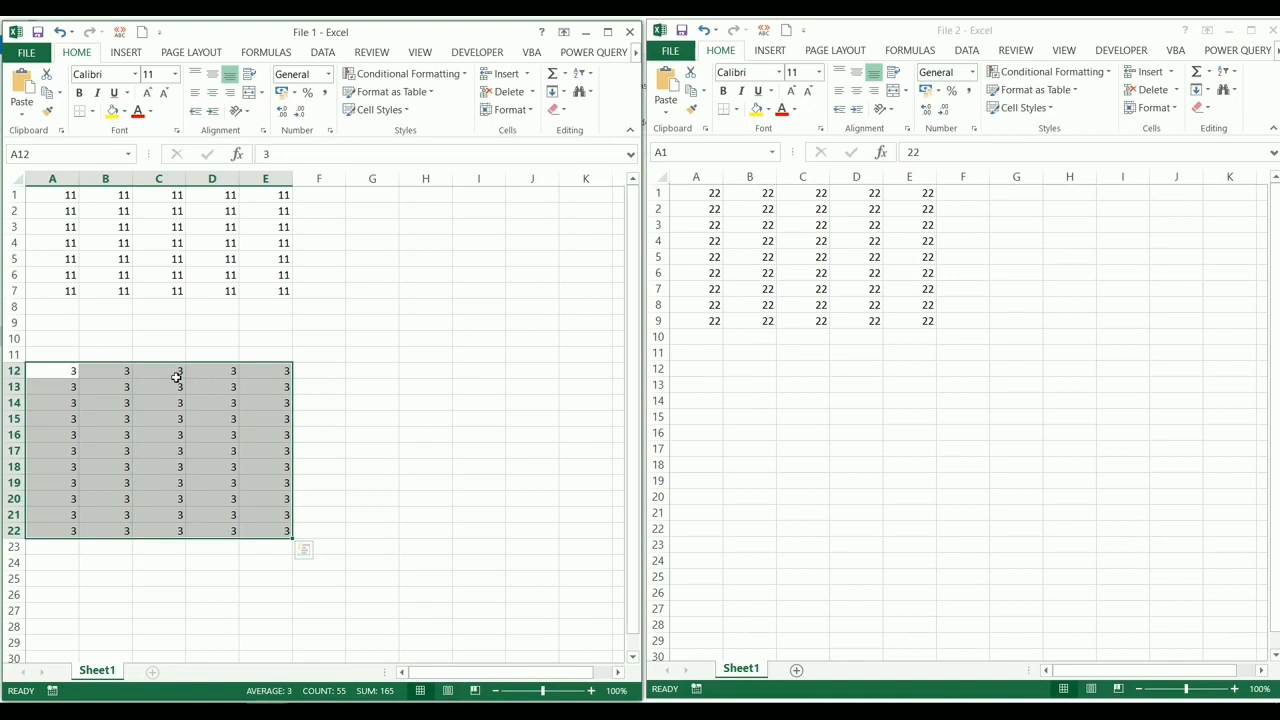
{"action": "key", "text": "Ctrl+z"}
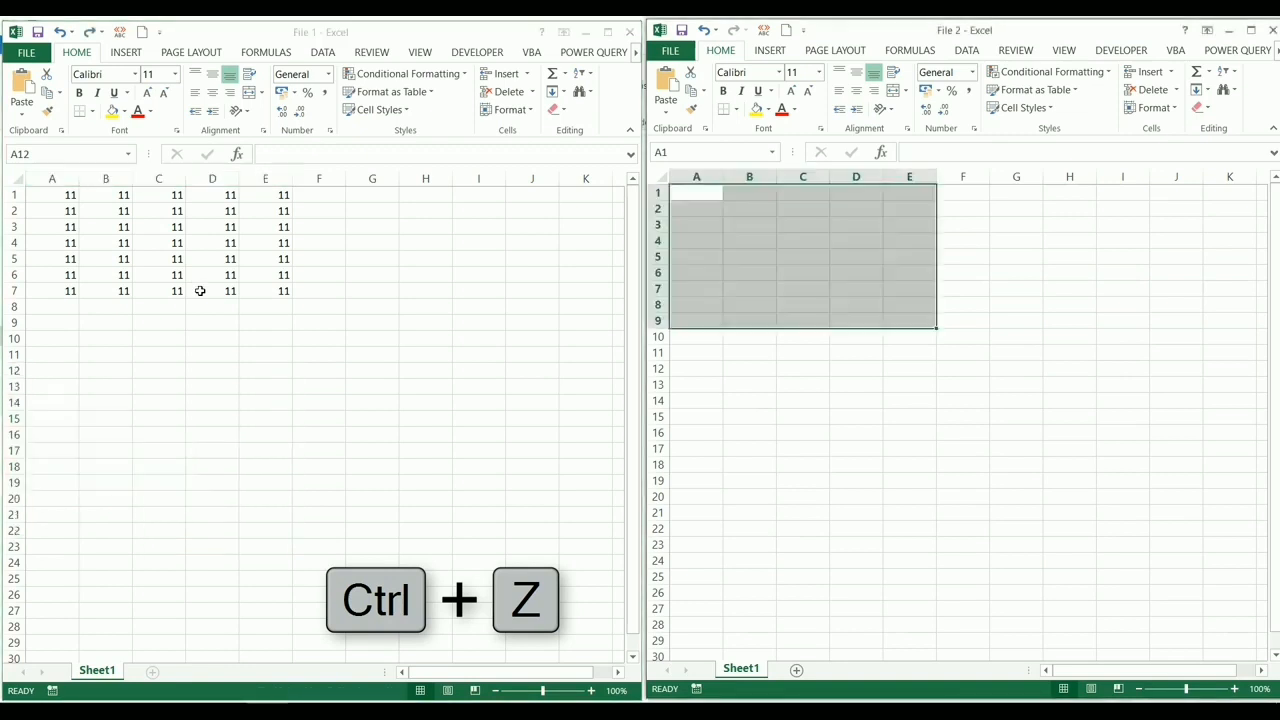
- Undo the remaining 11s so both File 1 and File 2 are empty sheets
{"action": "key", "text": "Ctrl+z"}
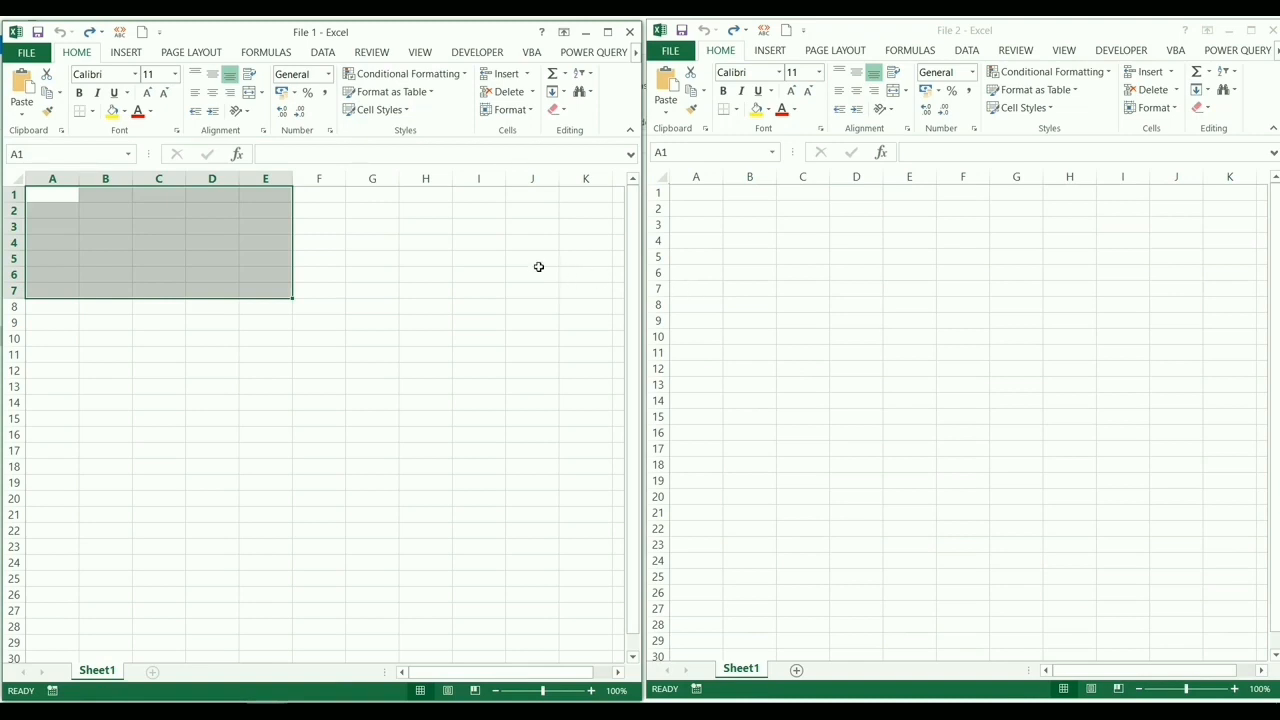
{"action": "mouse_move", "coordinate": [498, 252]}
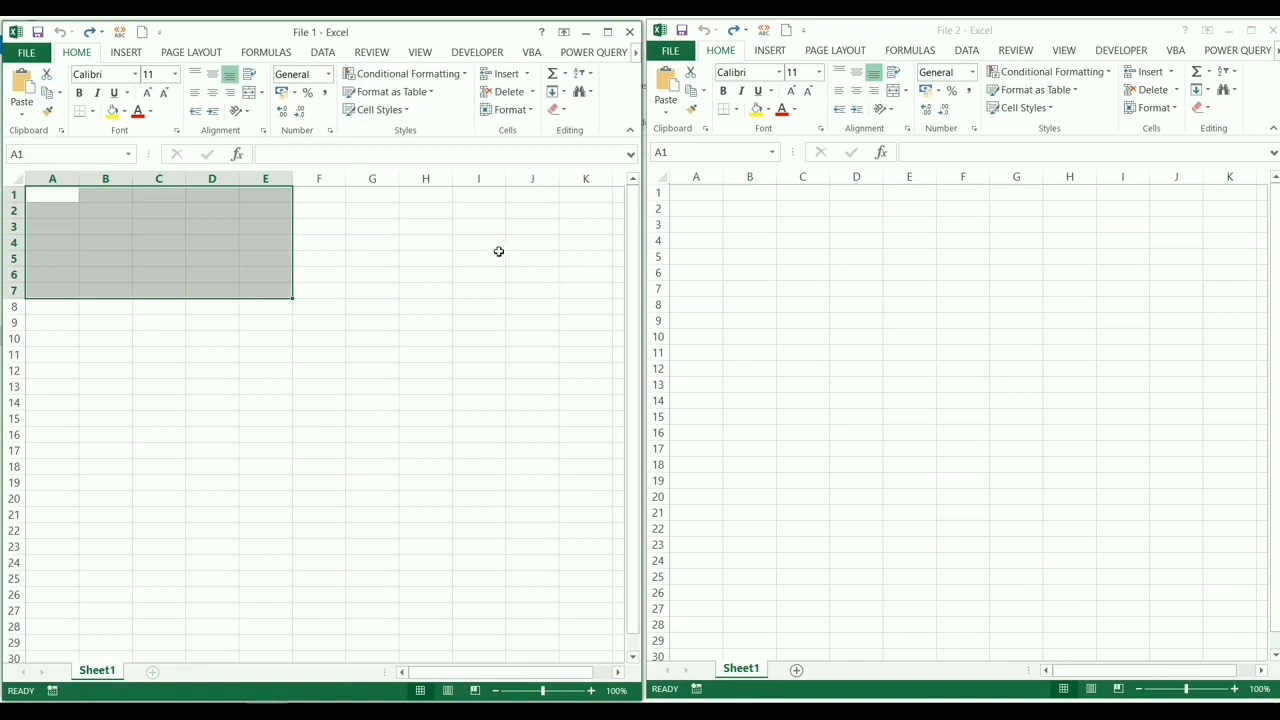
{"action": "mouse_move", "coordinate": [992, 264]}
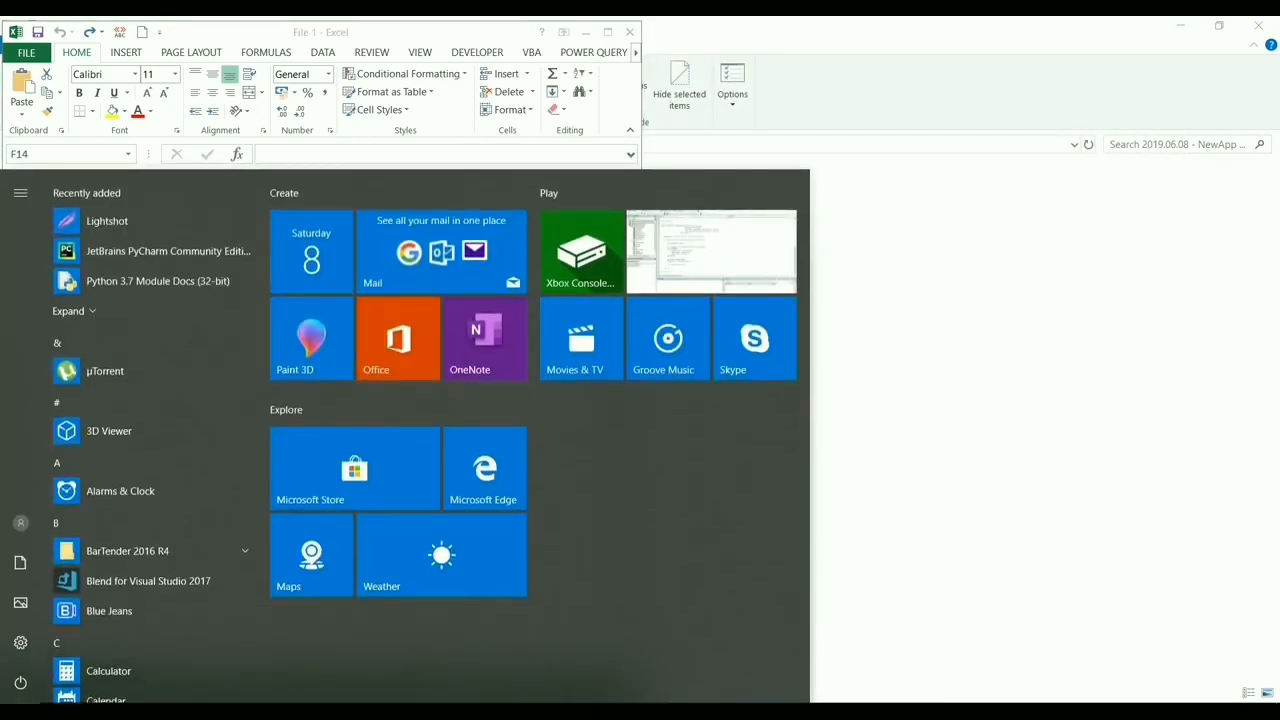
- Search 'excel 2013' from Start, launch it and confirm starting a new Excel instance
{"action": "type", "text": "excel 2013"}
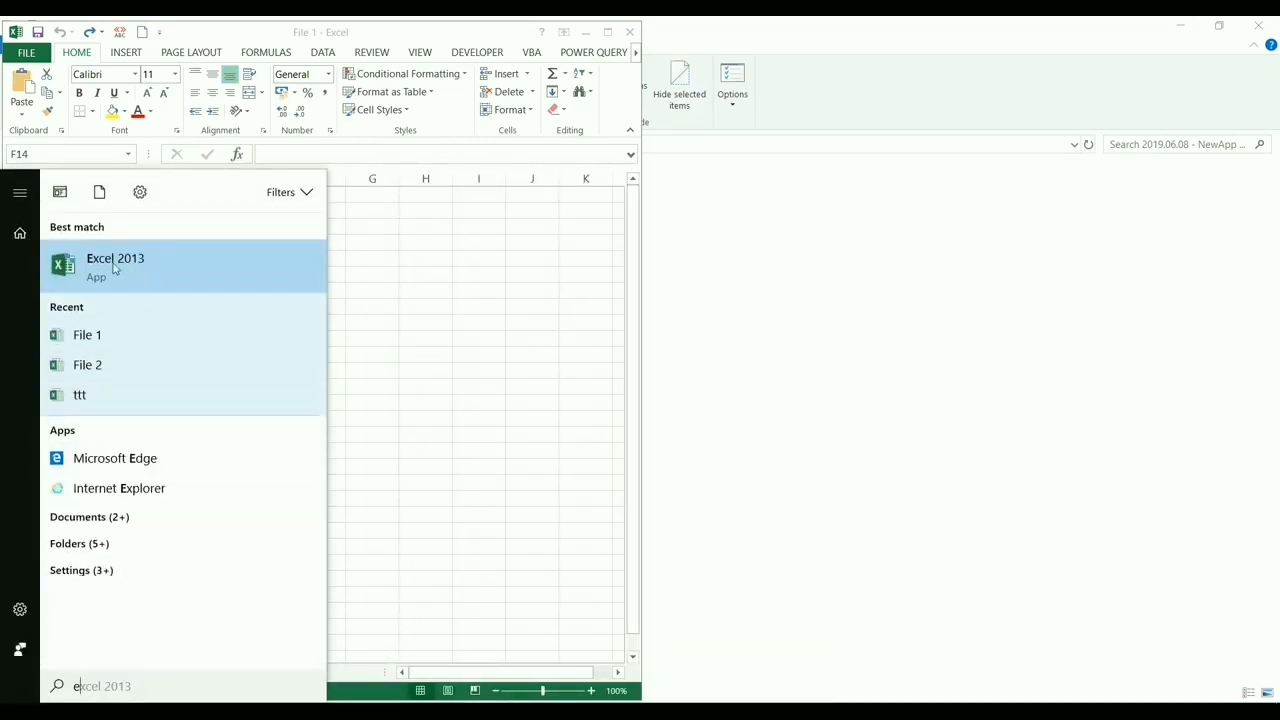
{"action": "key", "text": "Alt"}
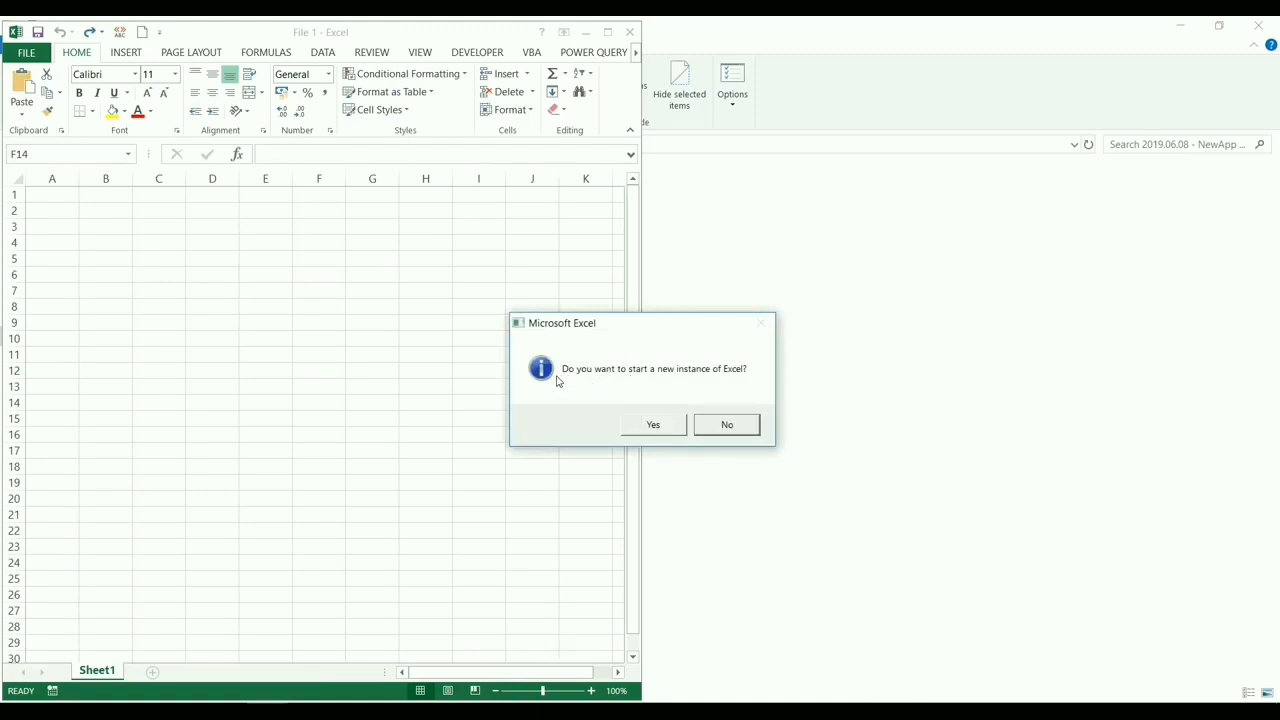
{"action": "mouse_move", "coordinate": [584, 388]}
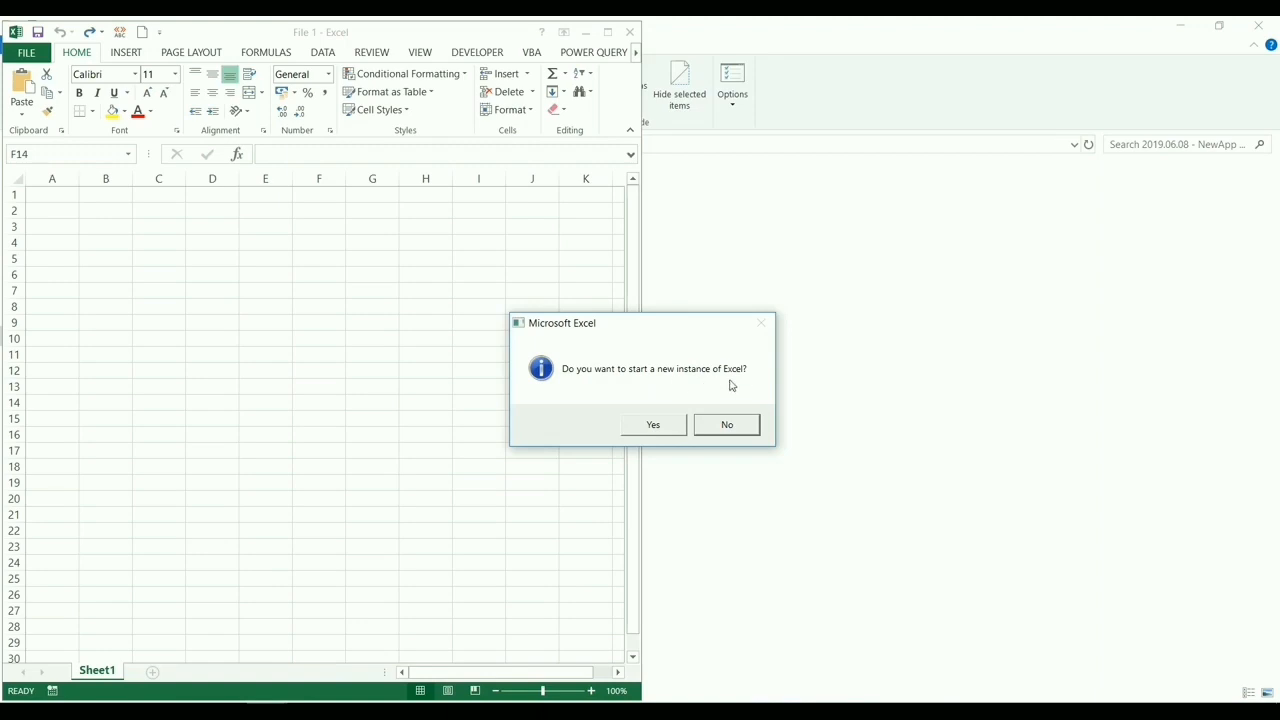
{"action": "mouse_move", "coordinate": [652, 430]}
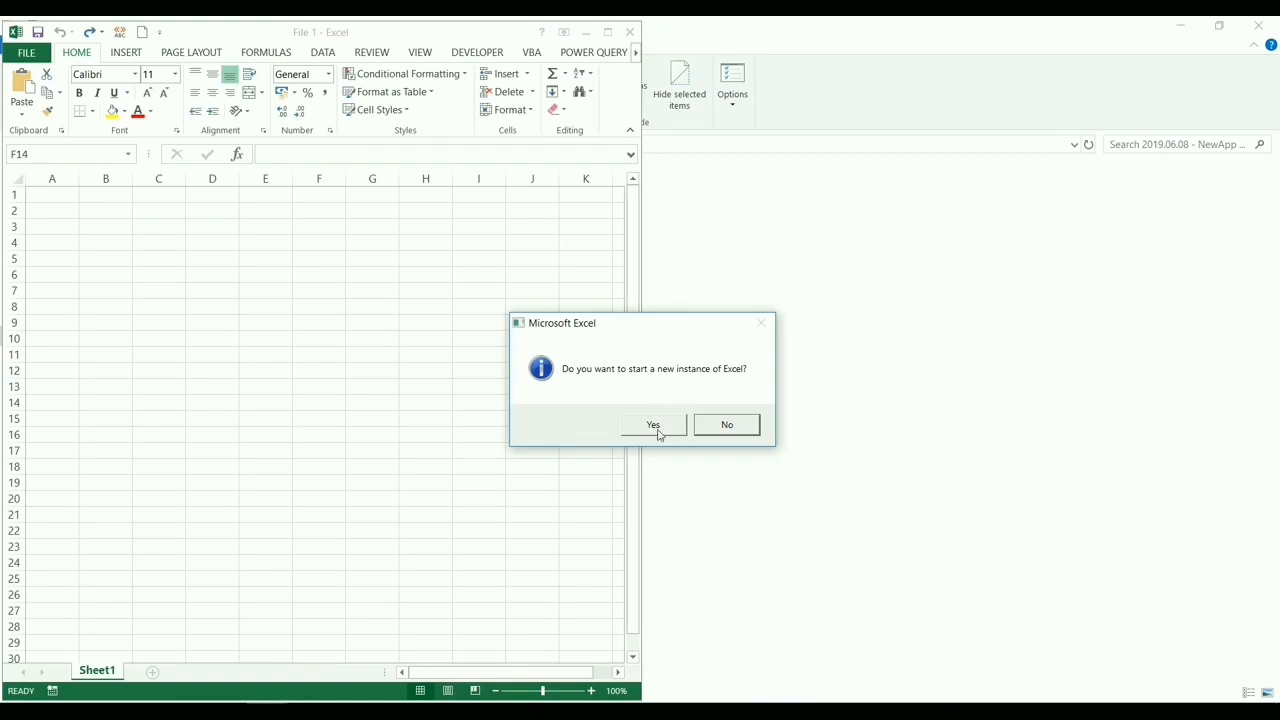
{"action": "left_click", "coordinate": [652, 424]}
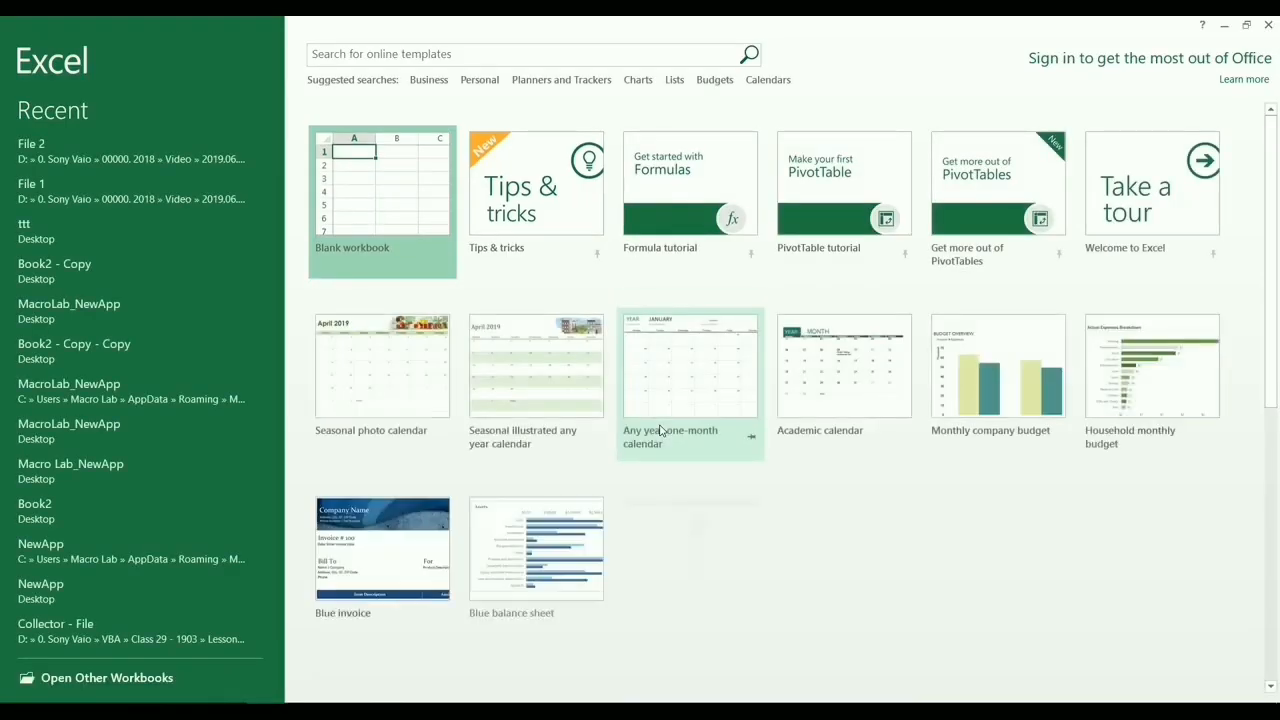
- Reach the Open dialog via Open Other Workbooks > Computer > Browse and show the NewApp Video folder
{"action": "left_click", "coordinate": [108, 676]}
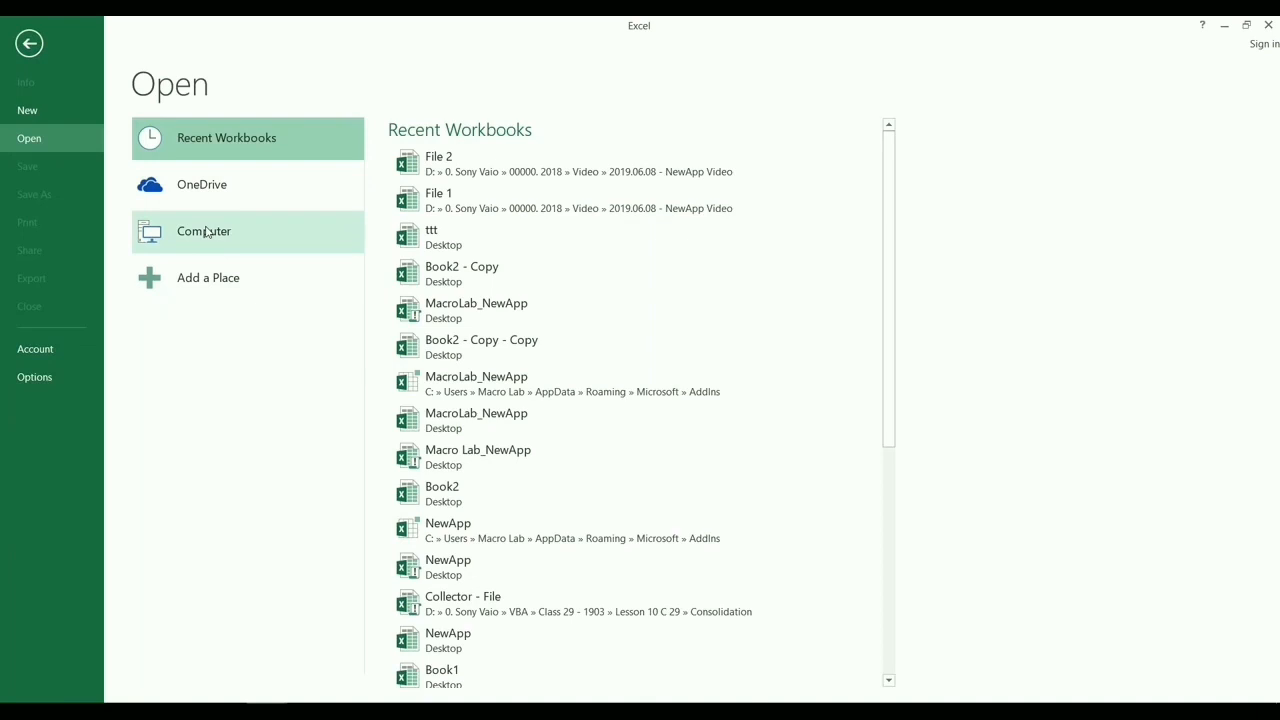
{"action": "left_click", "coordinate": [204, 232]}
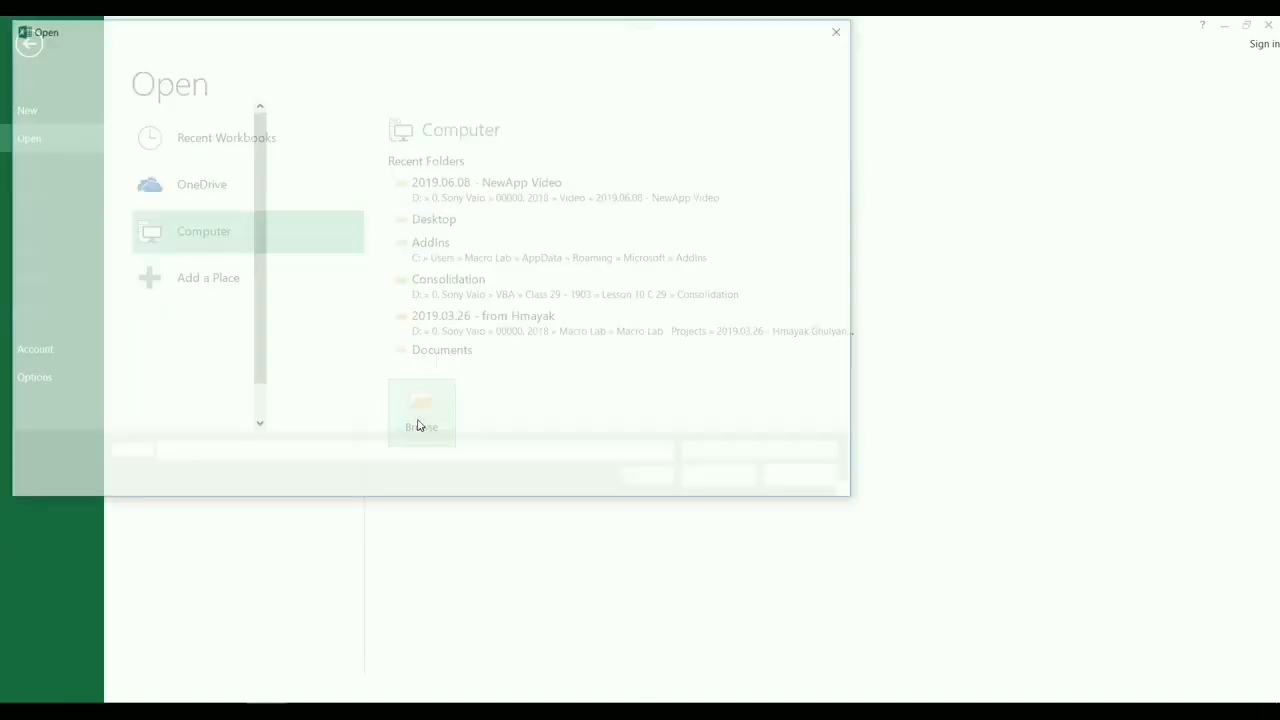
{"action": "left_click", "coordinate": [420, 412]}
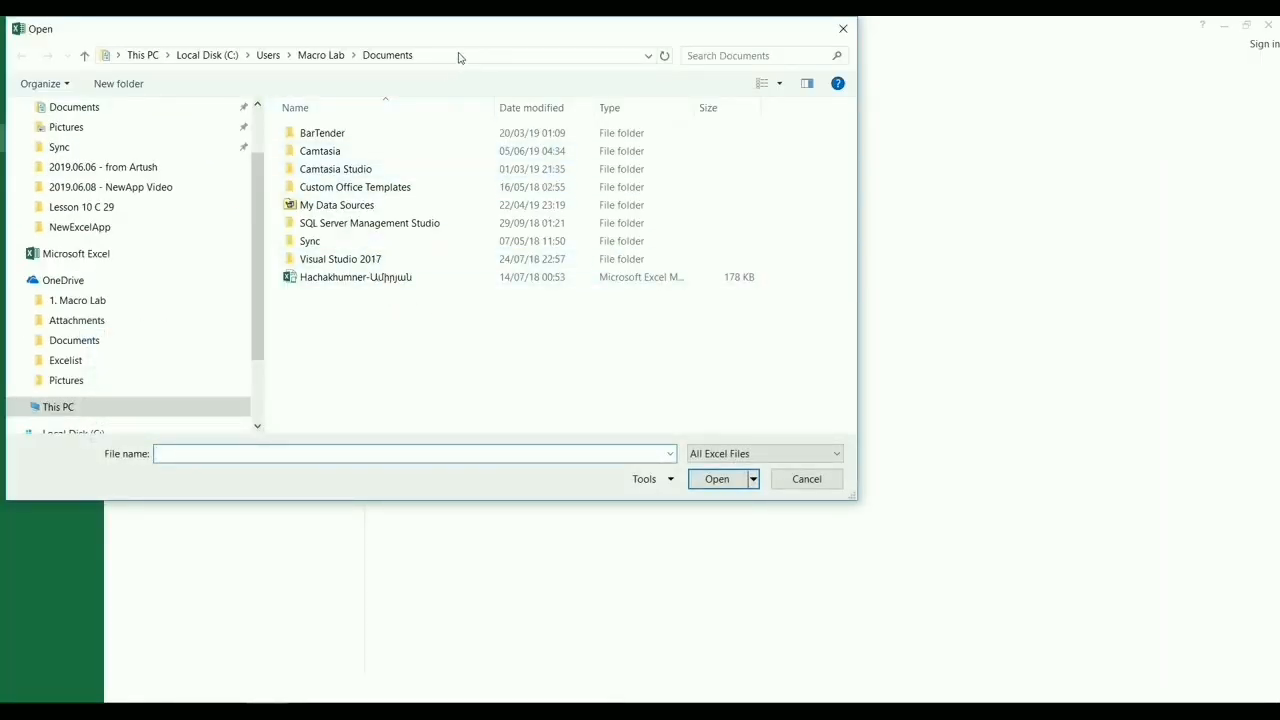
{"action": "left_click", "coordinate": [110, 188]}
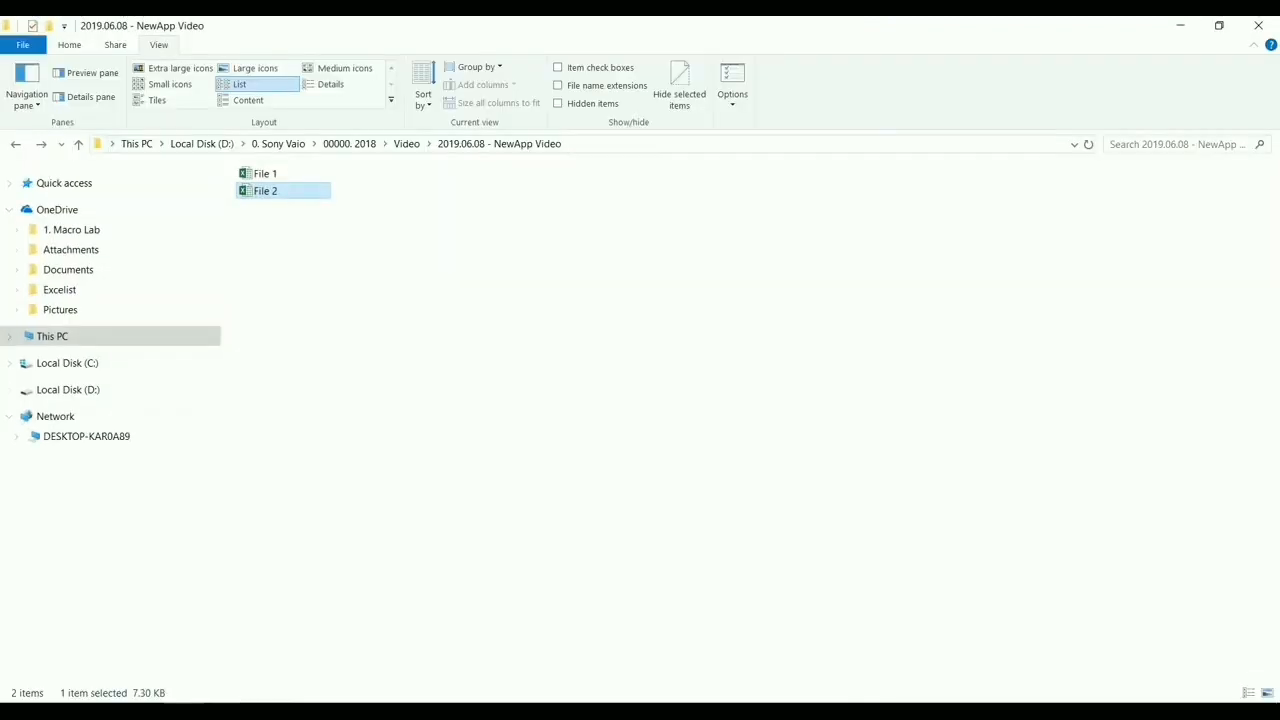
- Open File 2 from the NewApp Video folder so it shows 22s beside File 1
{"action": "double_click", "coordinate": [264, 192]}
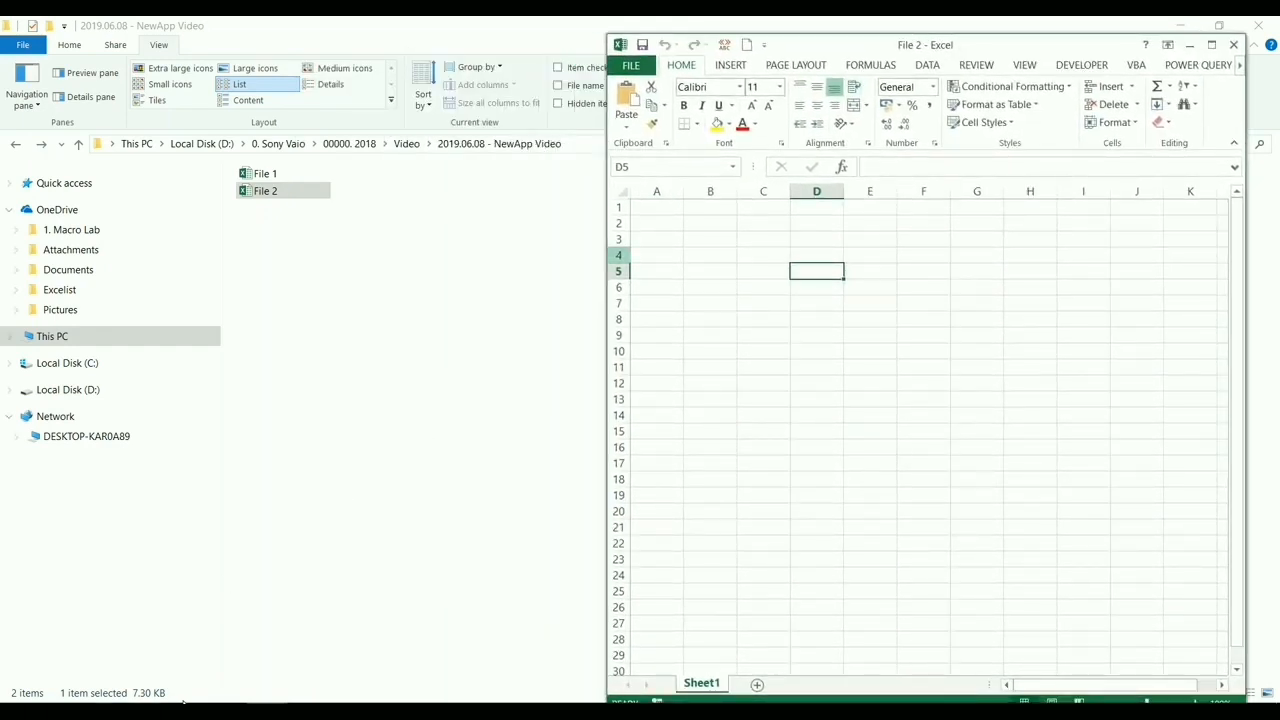
{"action": "double_click", "coordinate": [264, 172]}
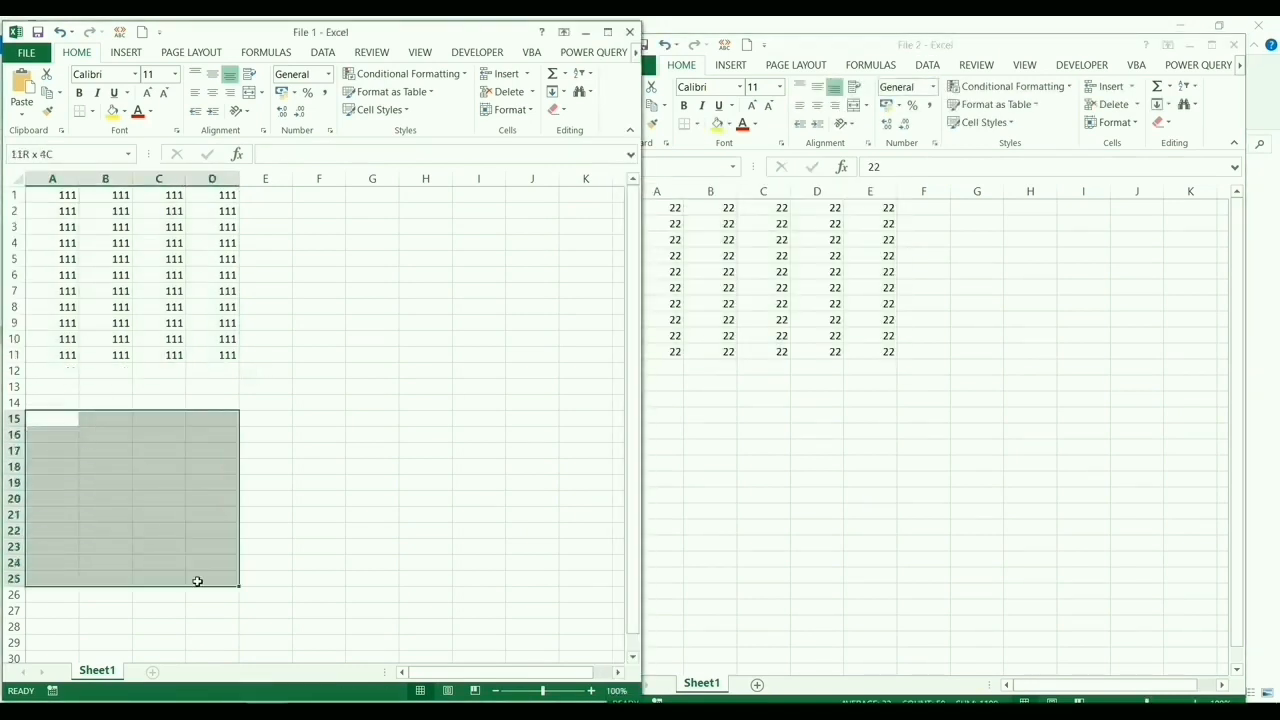
- Enter 333 in File 1 and undo repeatedly until File 1 is empty while File 2 keeps its 22s
{"action": "type", "text": "333"}
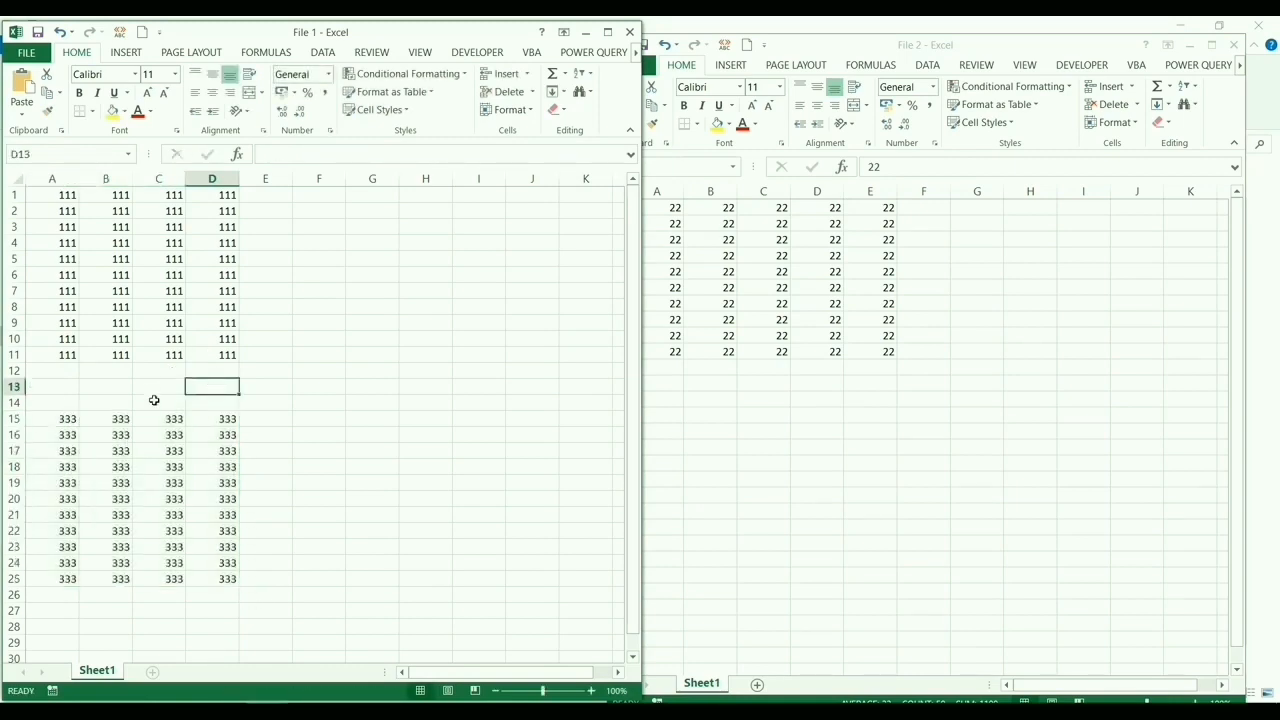
{"action": "key", "text": "Ctrl+z"}
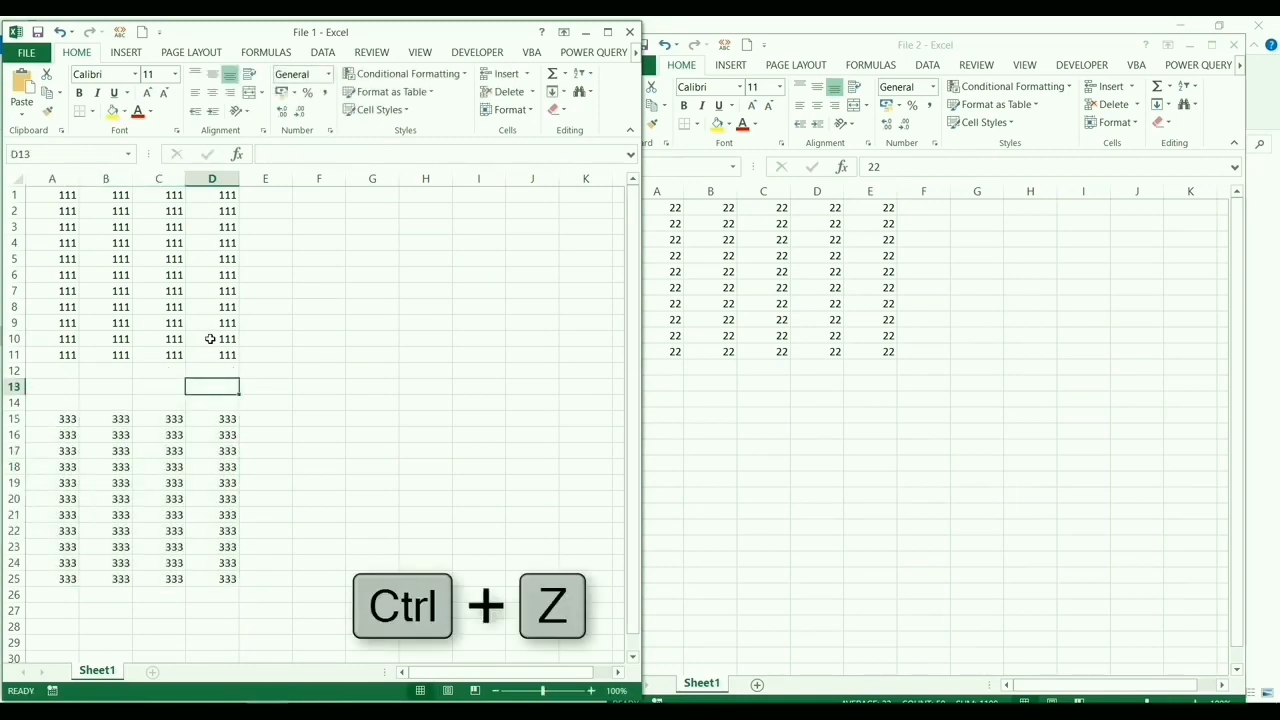
{"action": "key", "text": "Ctrl+Z"}
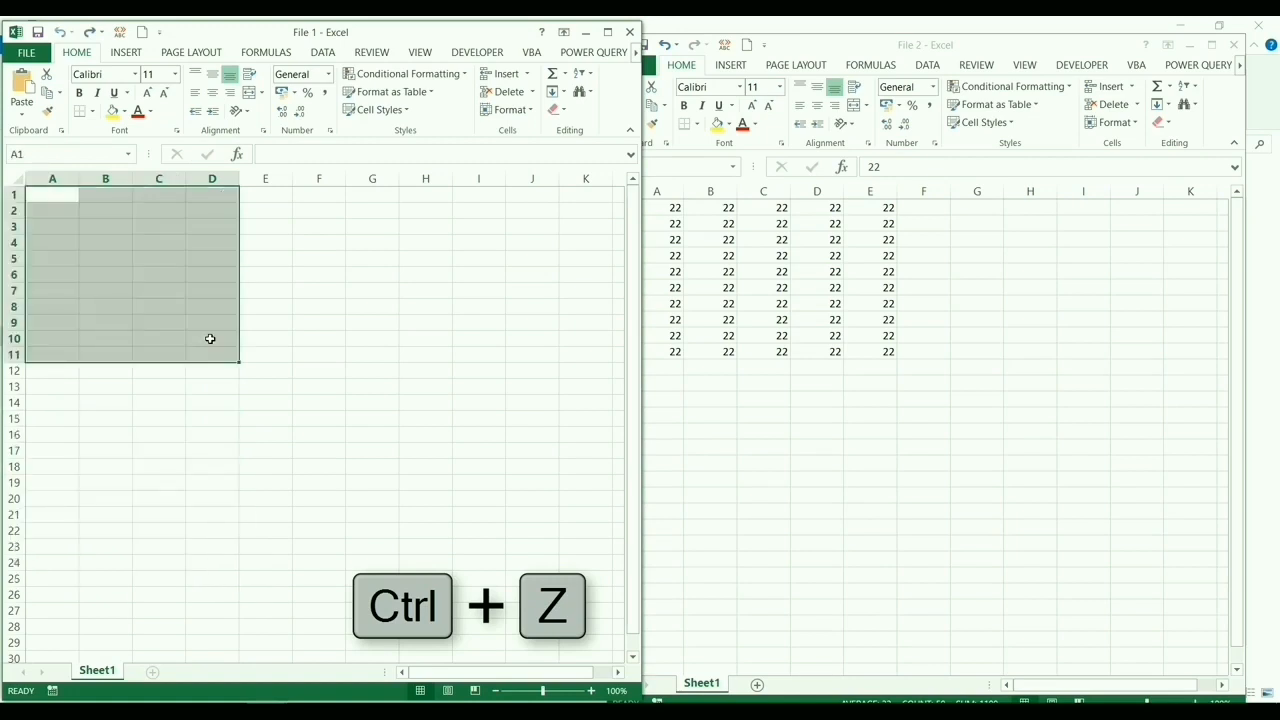
{"action": "mouse_move", "coordinate": [222, 340]}
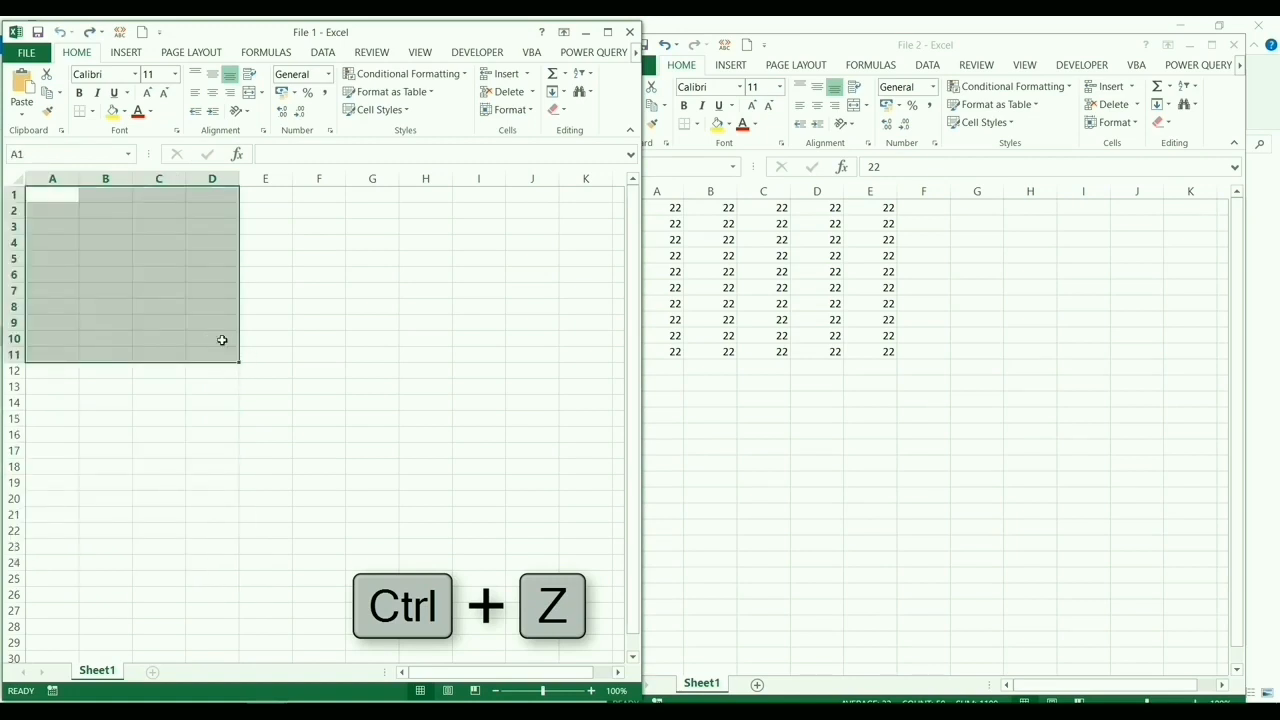
{"action": "key", "text": "Ctrl+z"}
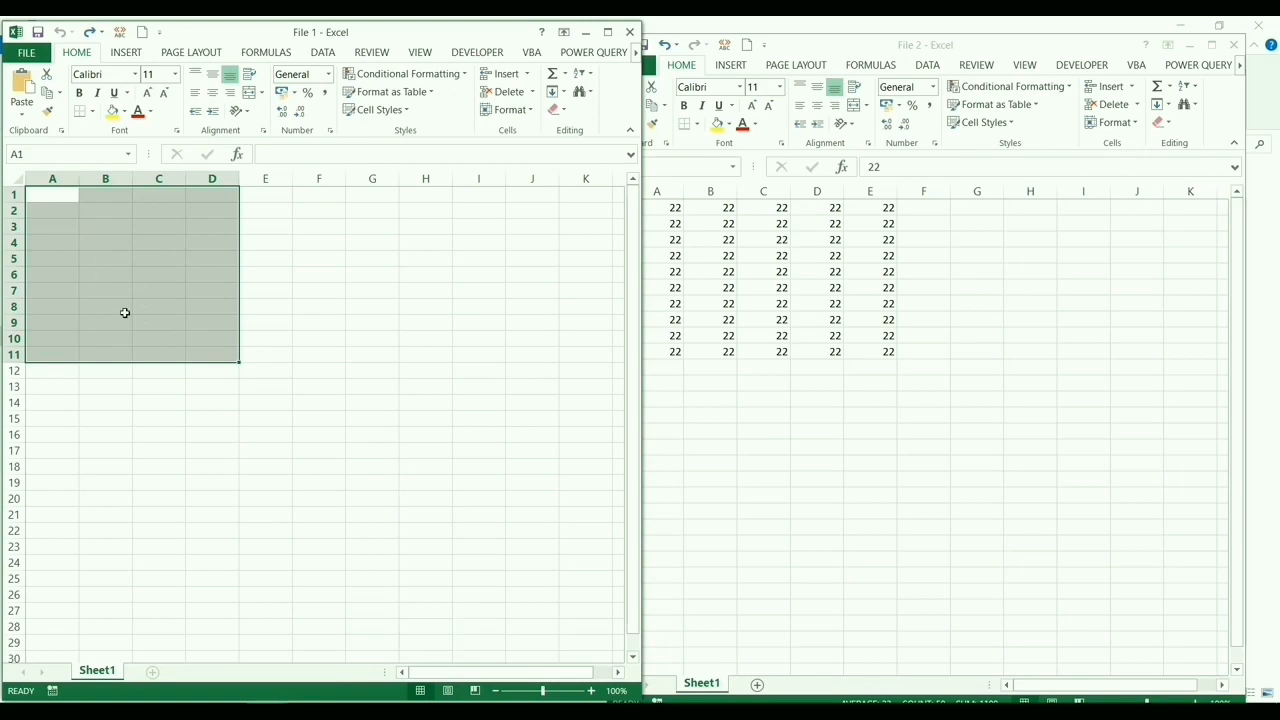
{"action": "mouse_move", "coordinate": [236, 272]}
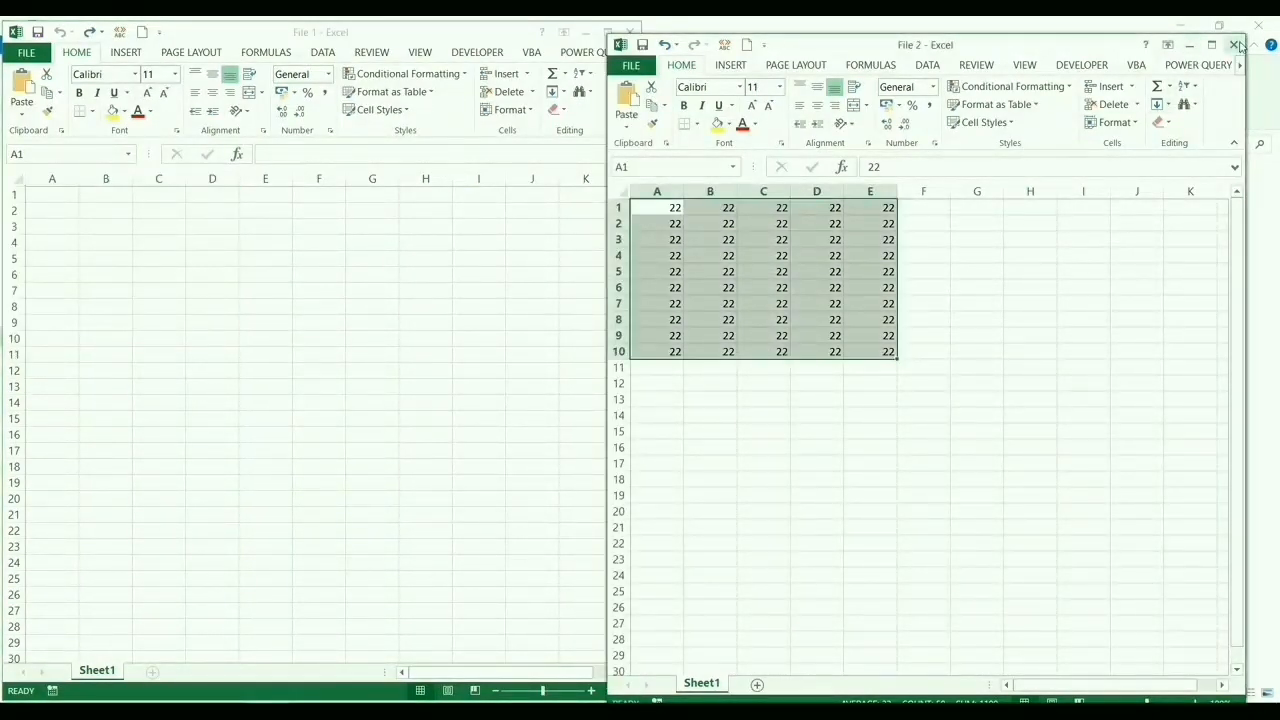
- Close the File 2 workbook, discarding its unsaved changes
{"action": "left_click", "coordinate": [1236, 44]}
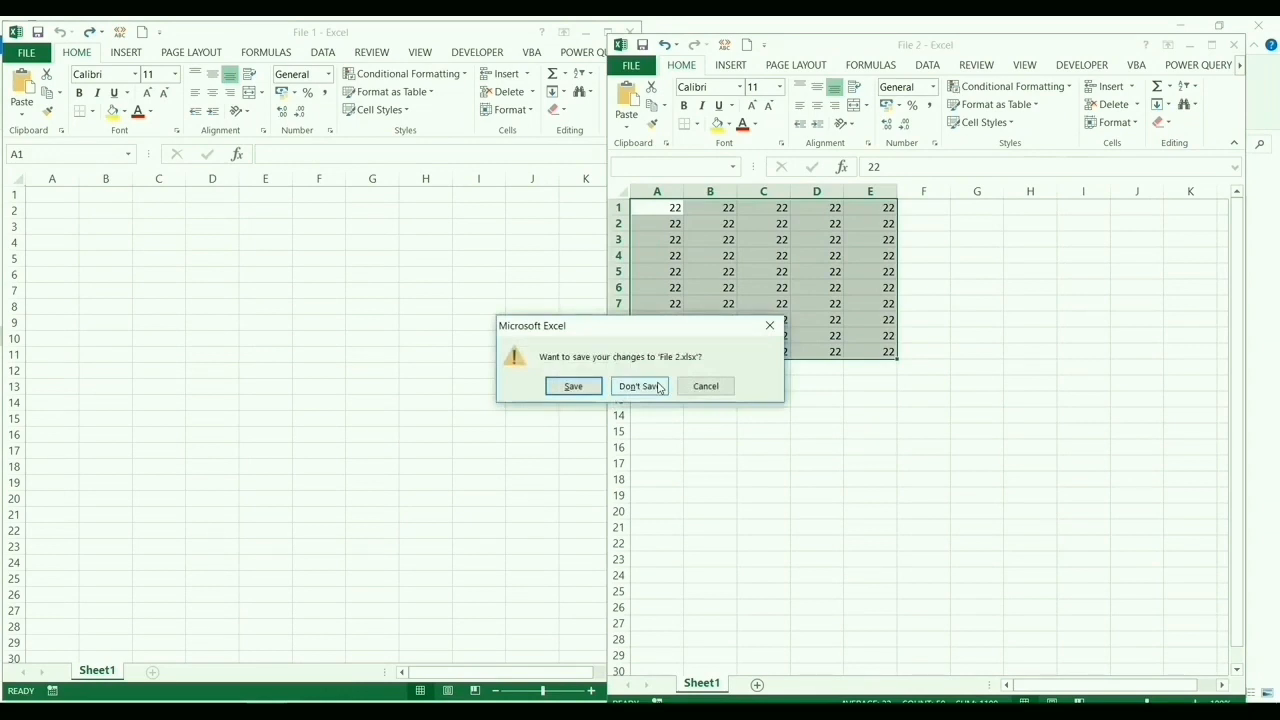
{"action": "left_click", "coordinate": [640, 386]}
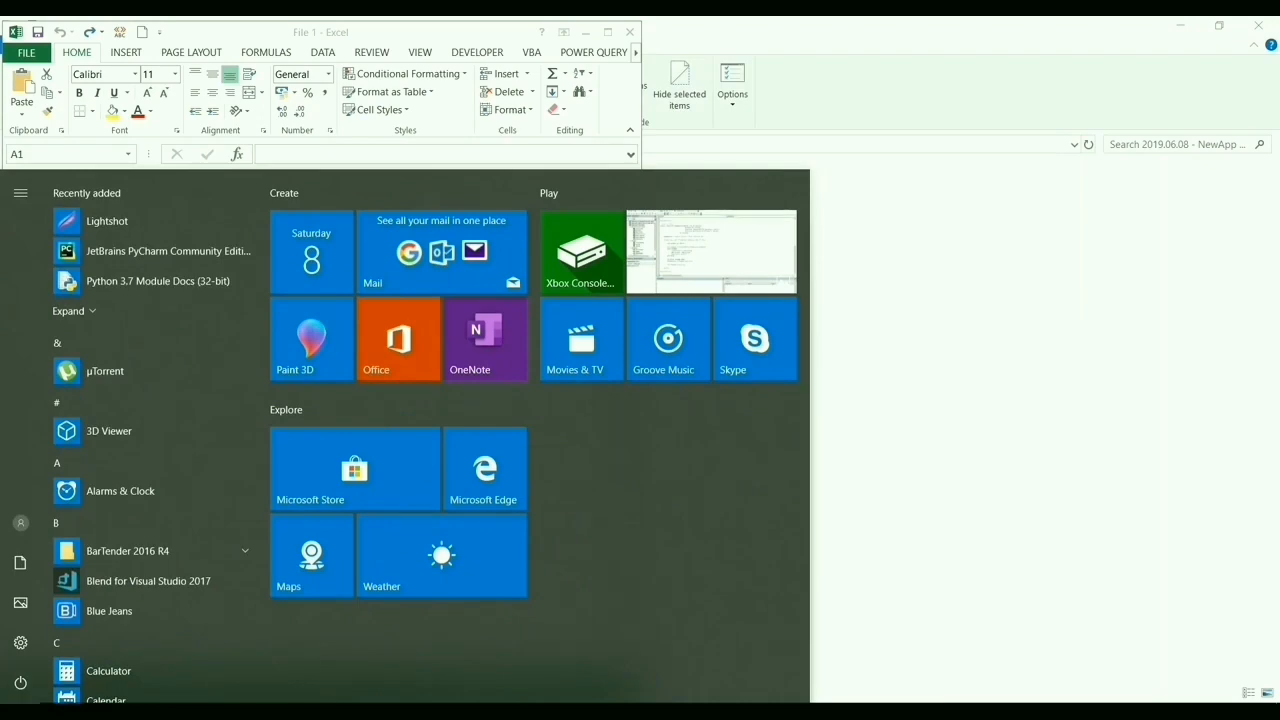
- Run 'excel.exe /x' from the Start search to start a separate Excel instance
{"action": "type", "text": "excel.exe /"}
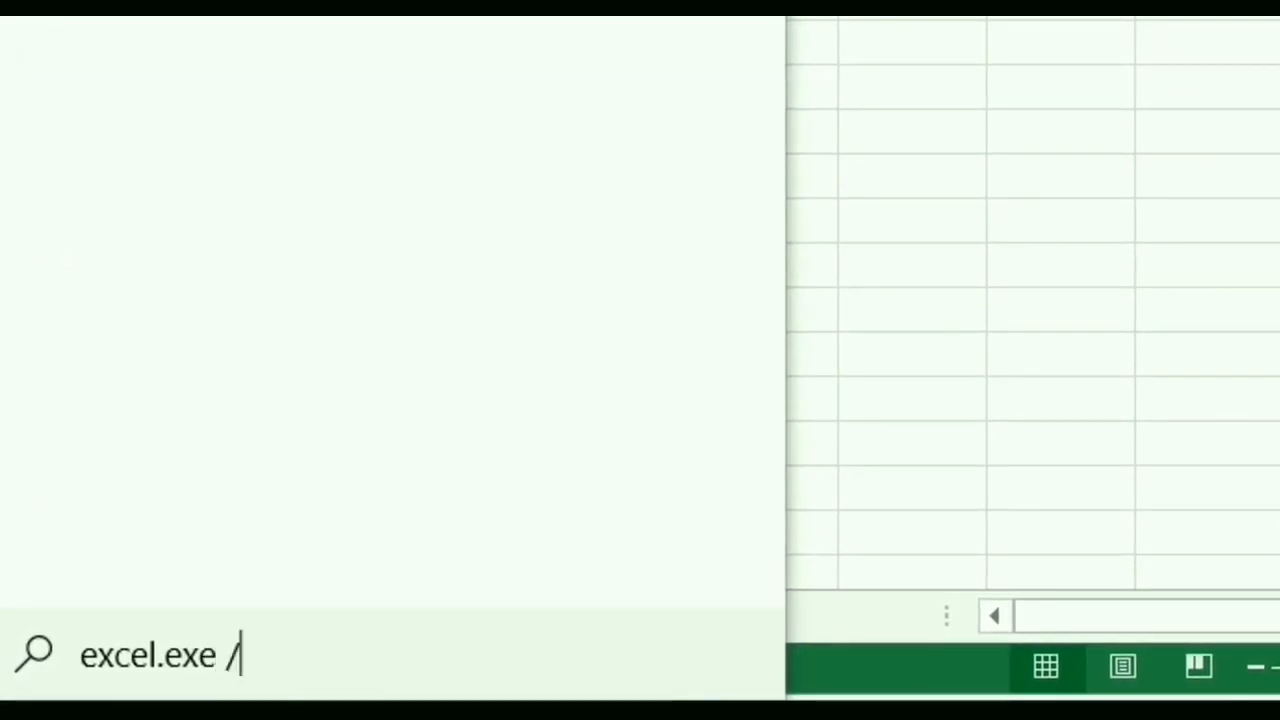
{"action": "type", "text": "x"}
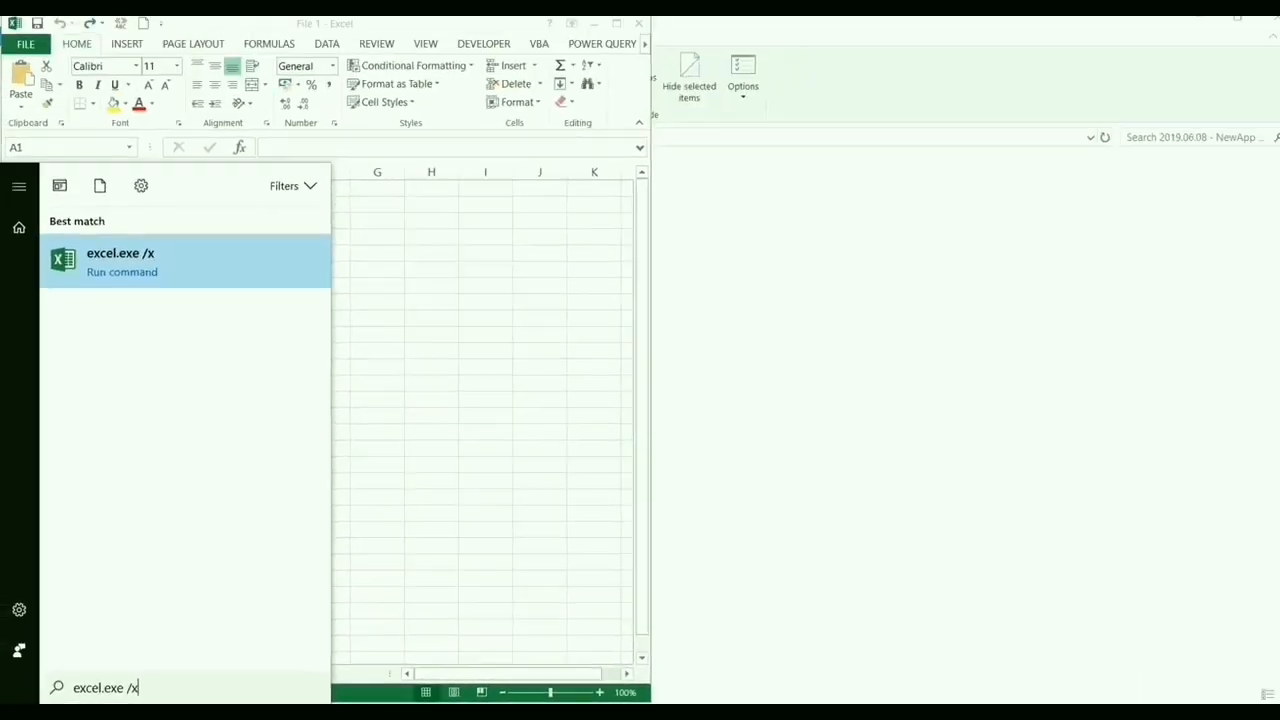
{"action": "left_click", "coordinate": [120, 260]}
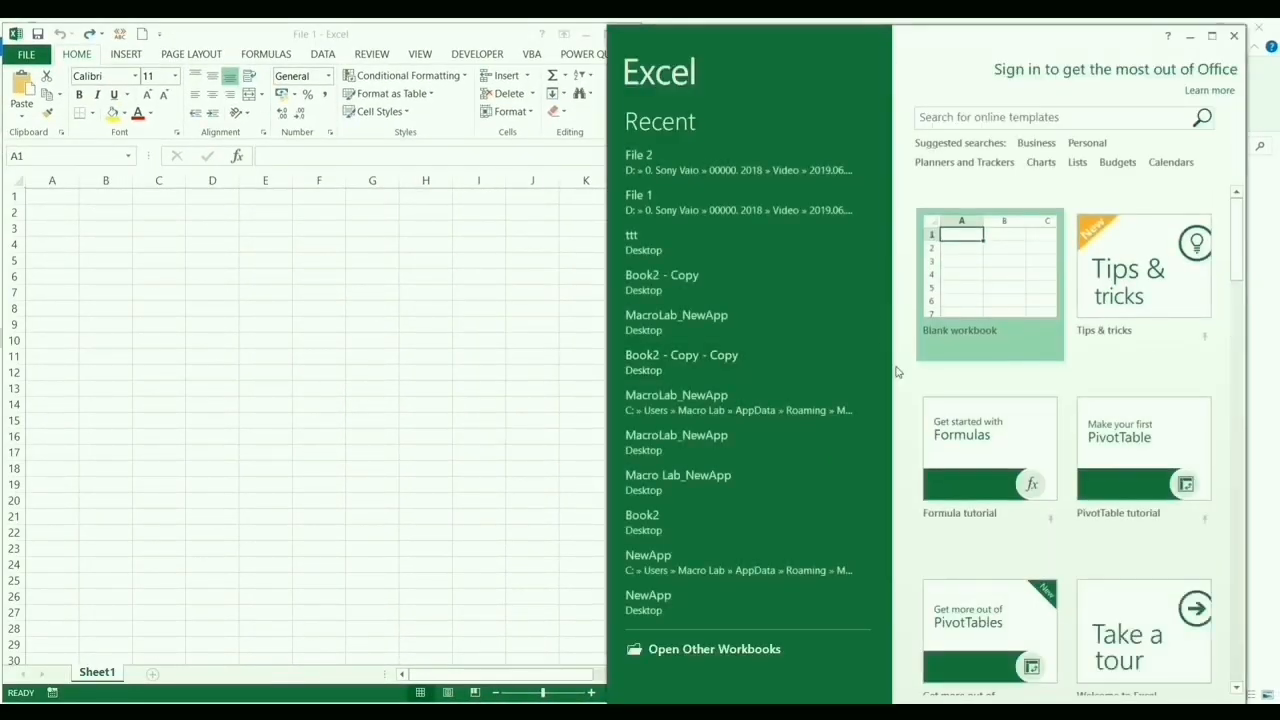
{"action": "mouse_move", "coordinate": [700, 648]}
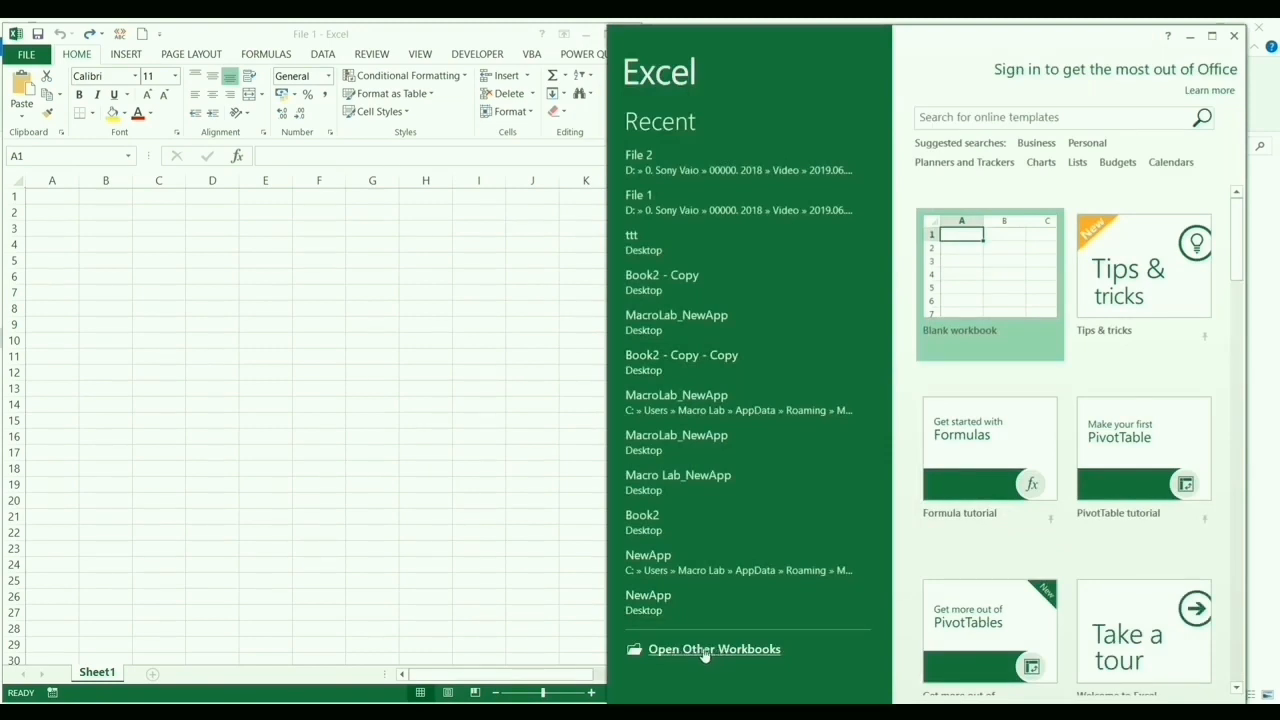
{"action": "mouse_move", "coordinate": [1016, 282]}
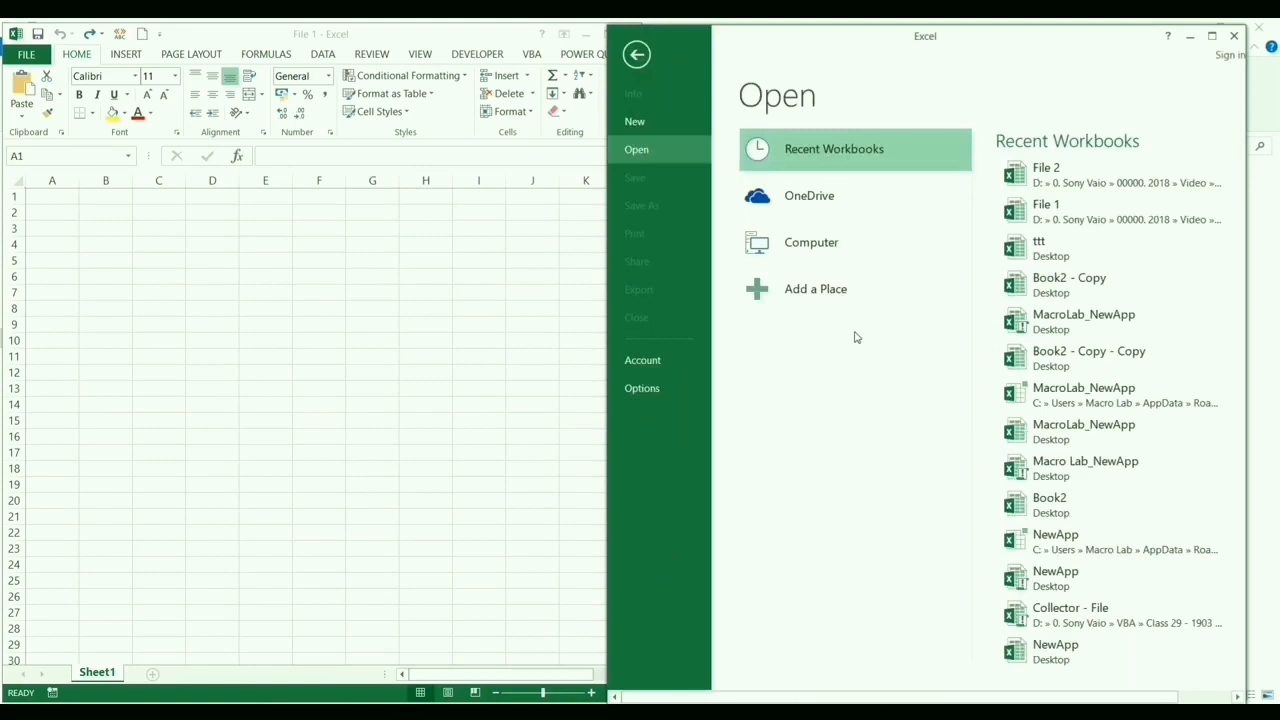
- Open File 2 from Recent Workbooks in the separate instance beside File 1
{"action": "left_click", "coordinate": [812, 242]}
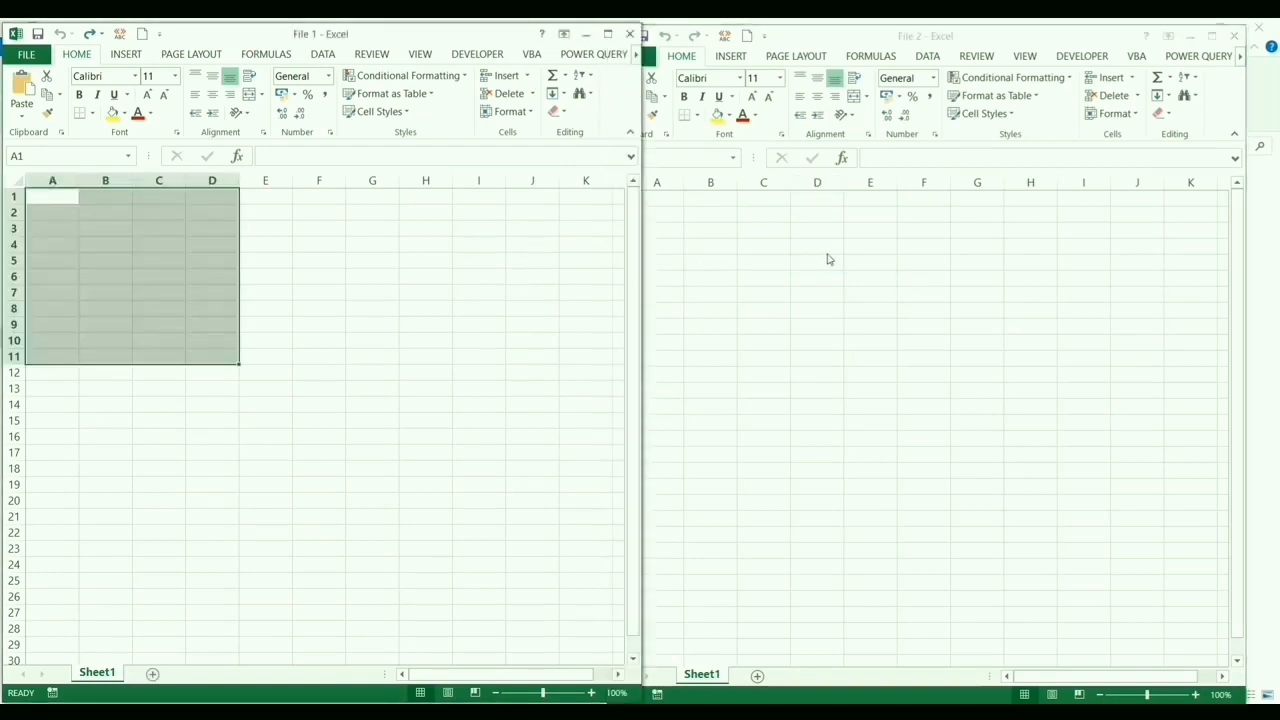
{"action": "left_click", "coordinate": [816, 262]}
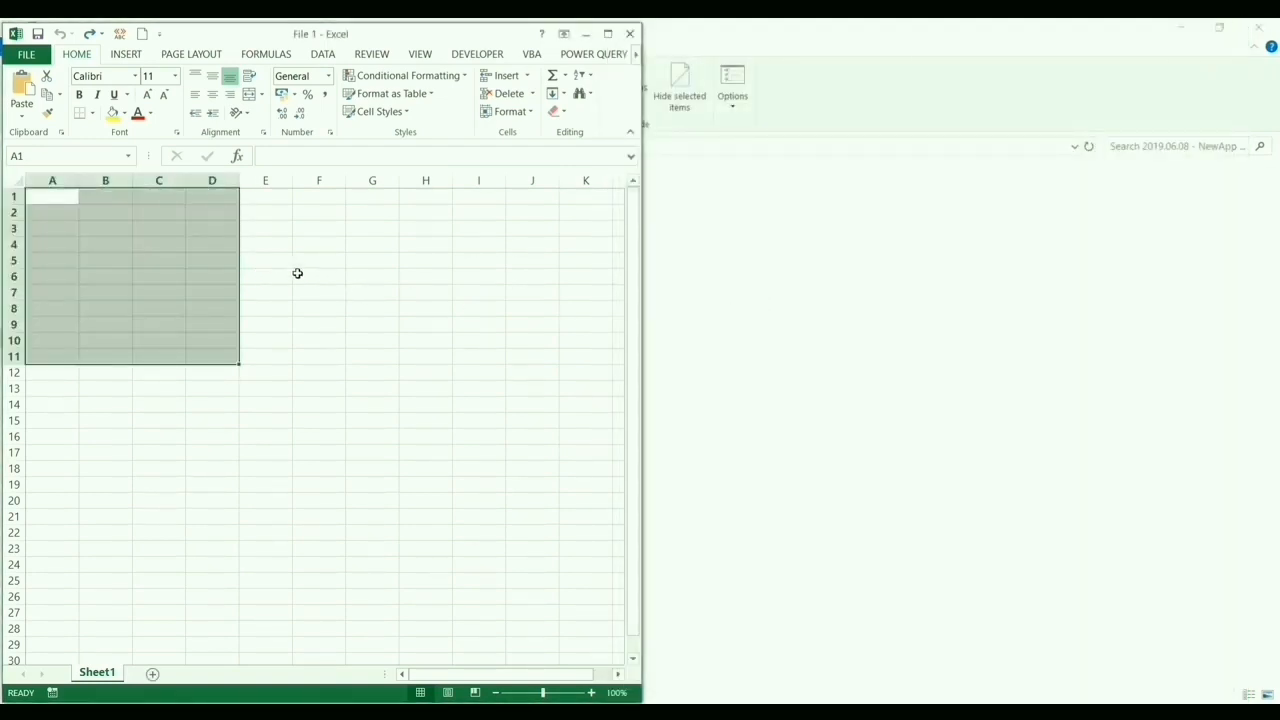
{"action": "mouse_move", "coordinate": [404, 544]}
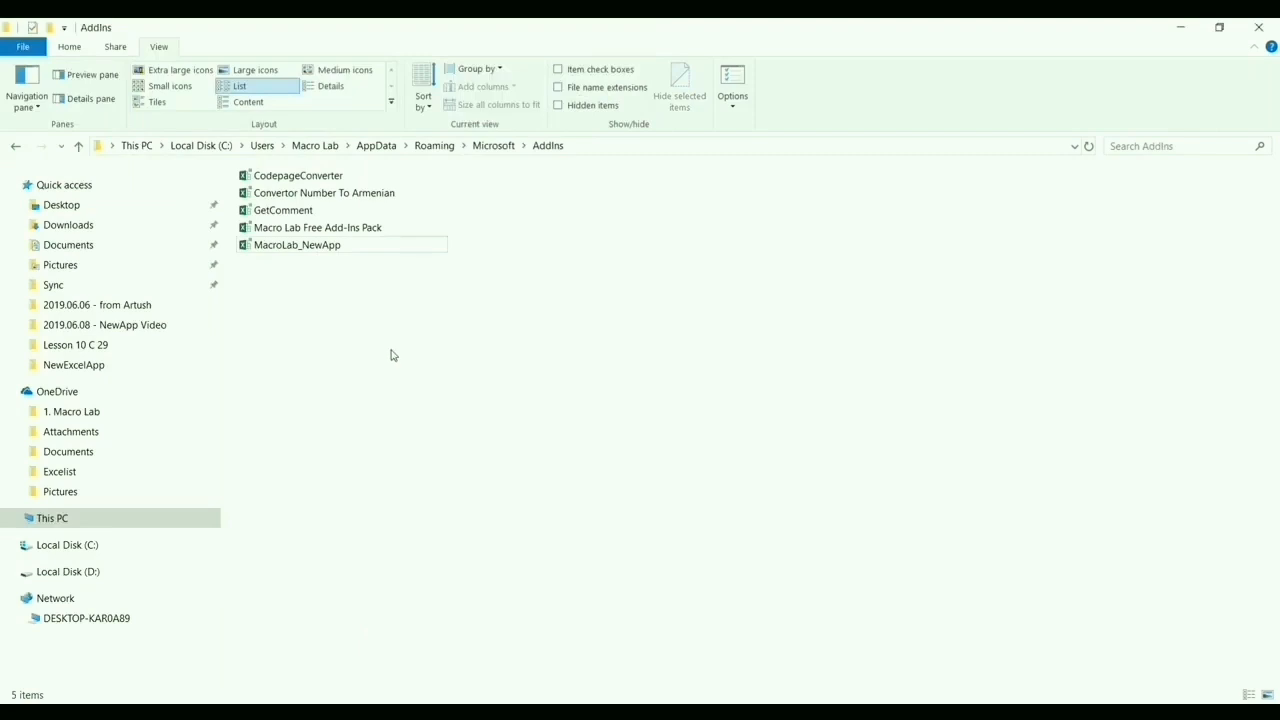
{"action": "mouse_move", "coordinate": [342, 250]}
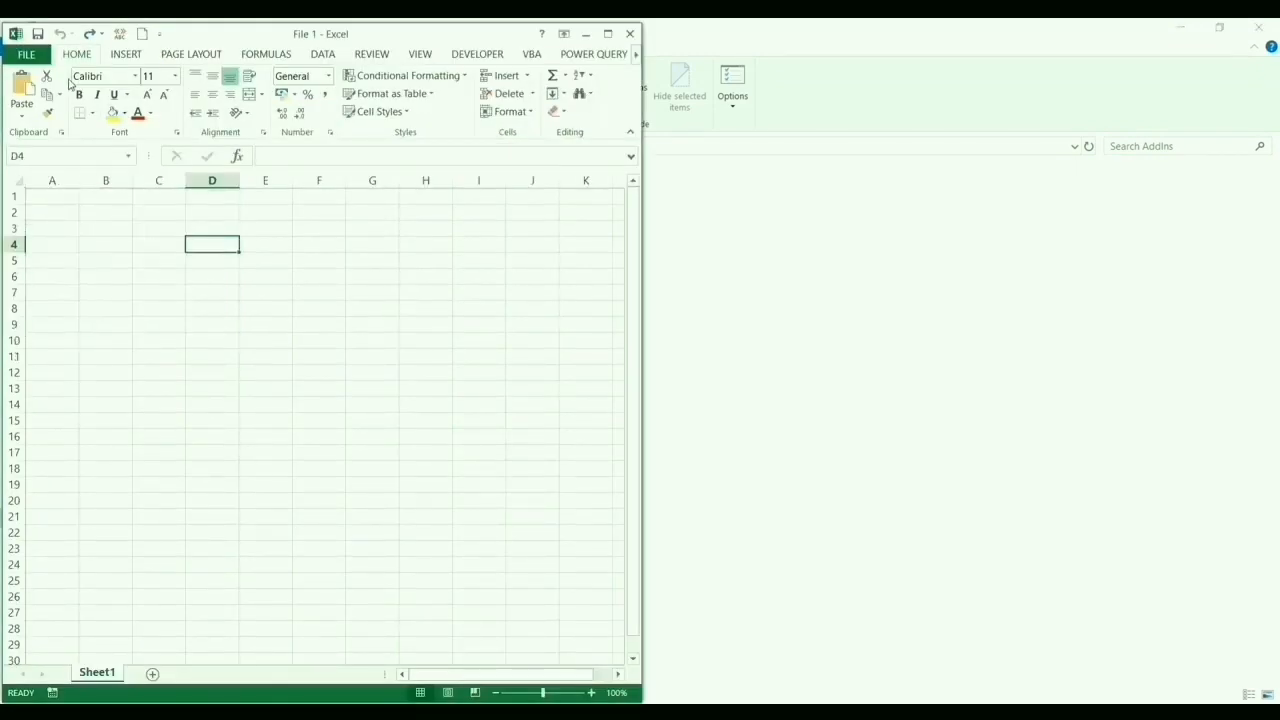
- Enable the MacroLab_NewApp add-in through File > Options > Add-ins > Go
{"action": "left_click", "coordinate": [36, 54]}
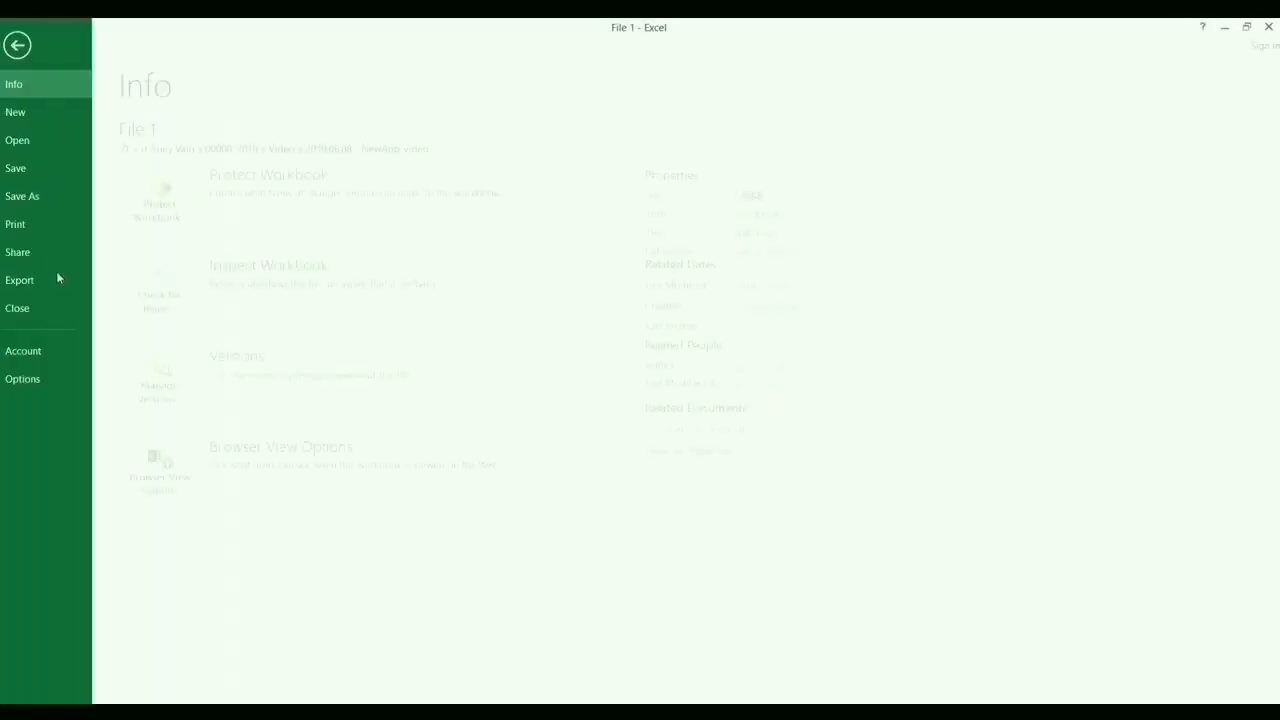
{"action": "left_click", "coordinate": [22, 380]}
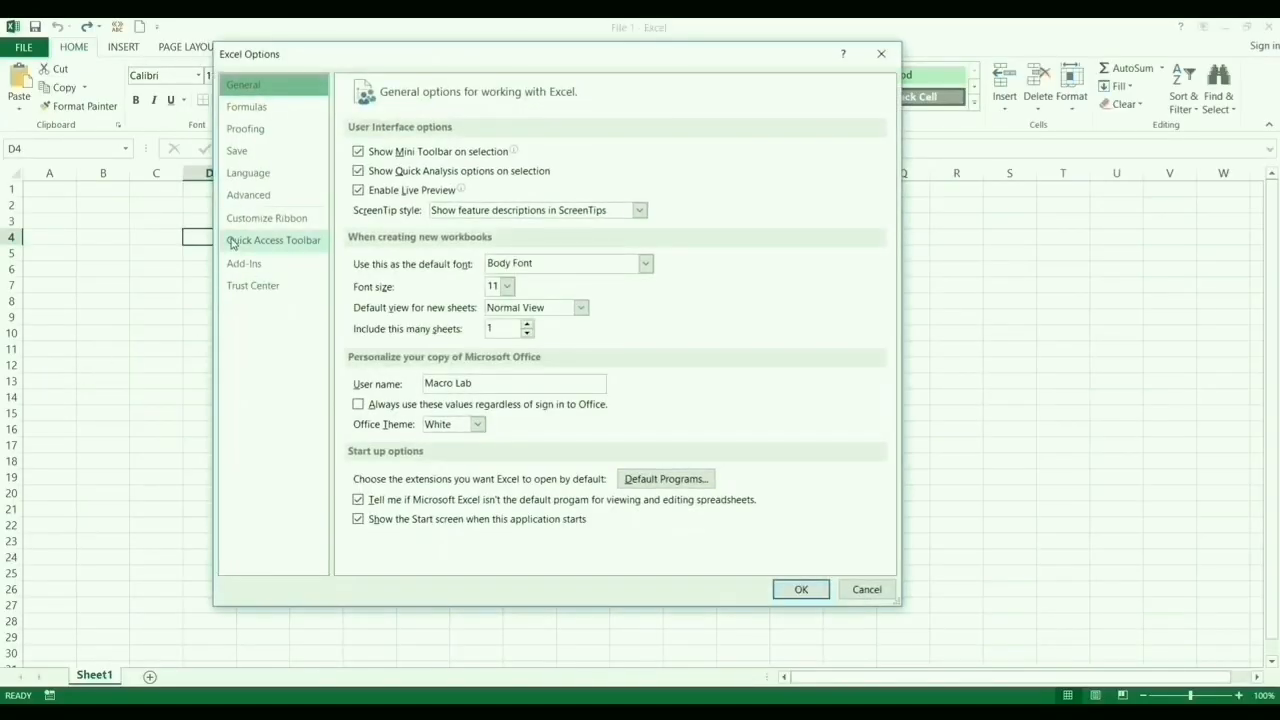
{"action": "left_click", "coordinate": [244, 264]}
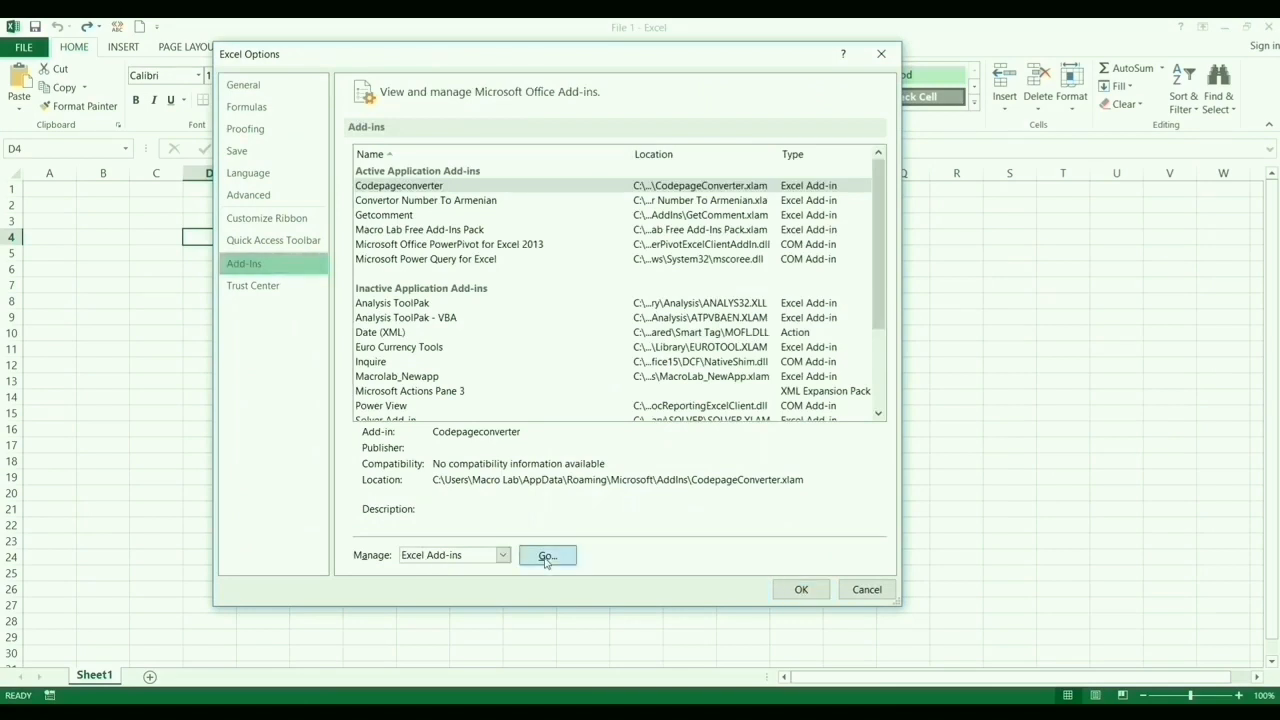
{"action": "left_click", "coordinate": [548, 556]}
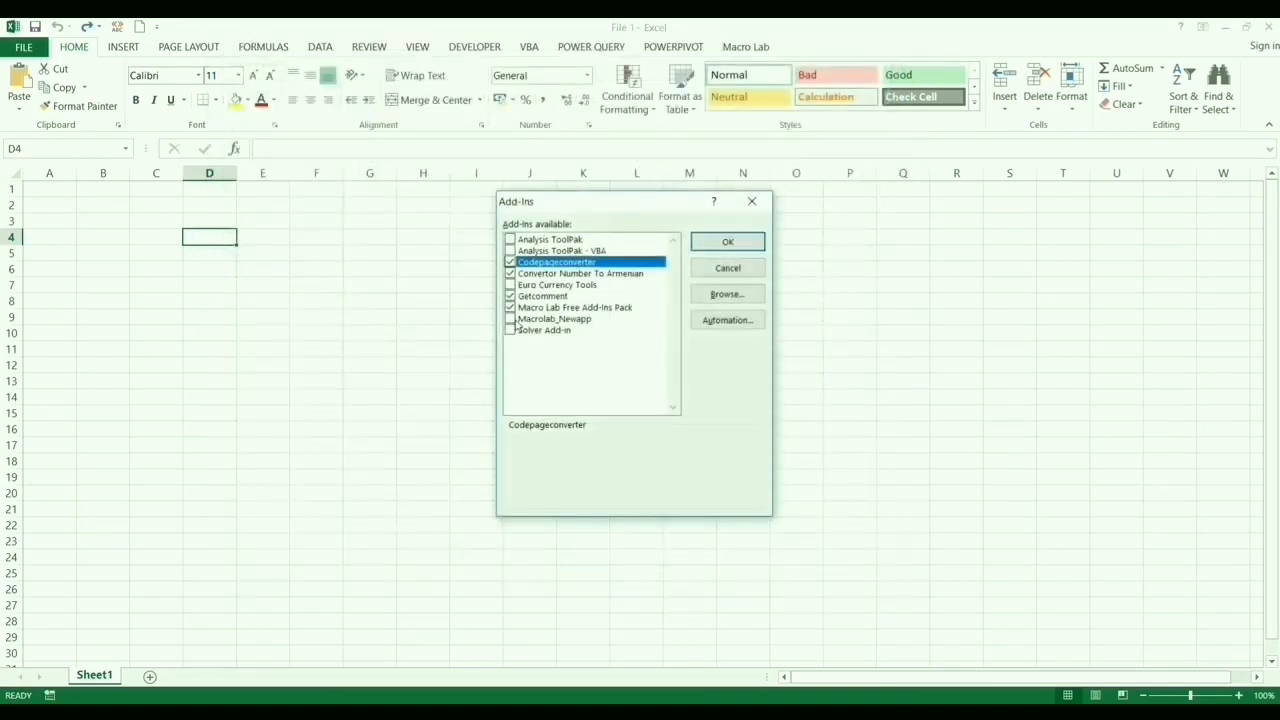
{"action": "left_click", "coordinate": [728, 240]}
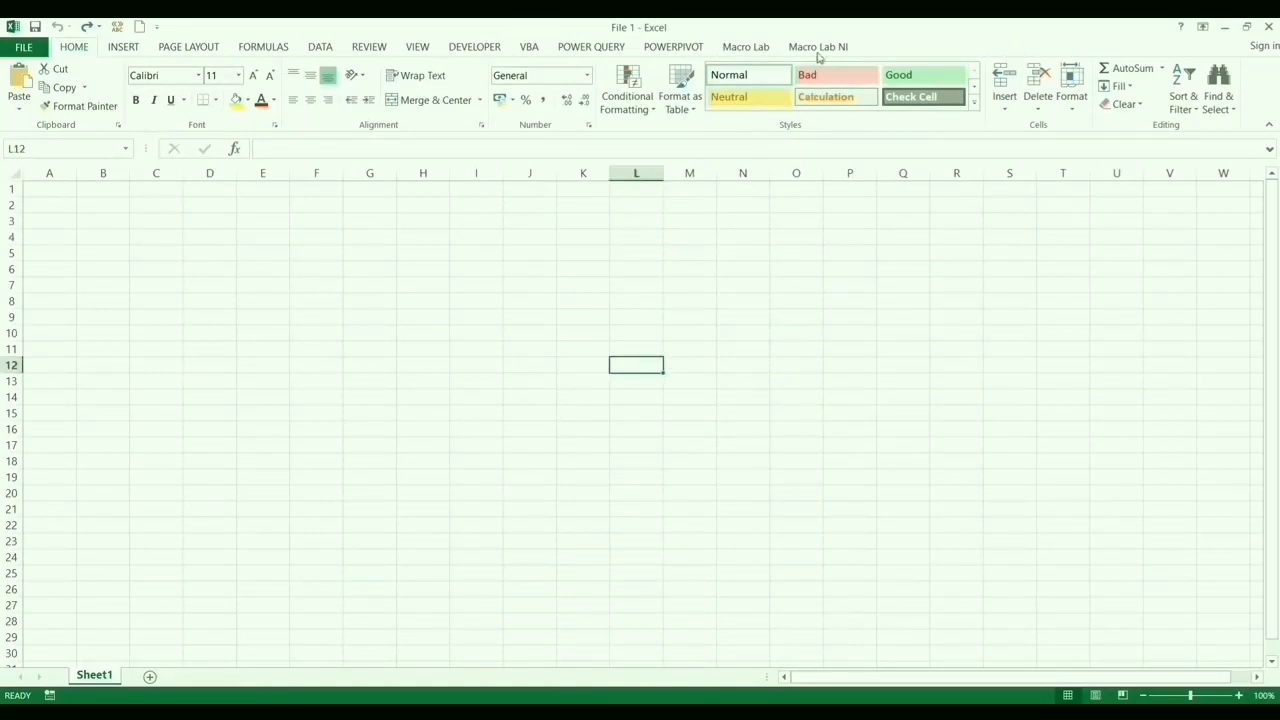
- Use the Macro Lab NewApp tab's New App command and browse to the NewApp Video folder for File 2
{"action": "left_click", "coordinate": [818, 46]}
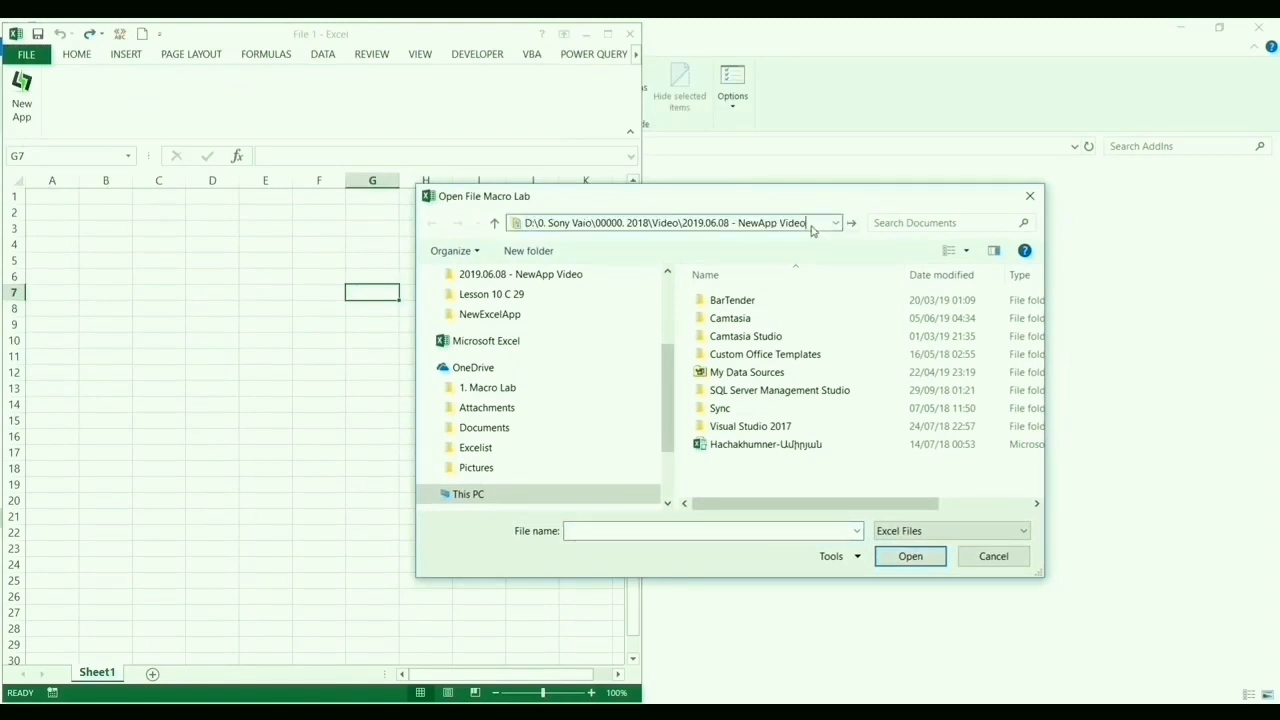
{"action": "left_click", "coordinate": [992, 556]}
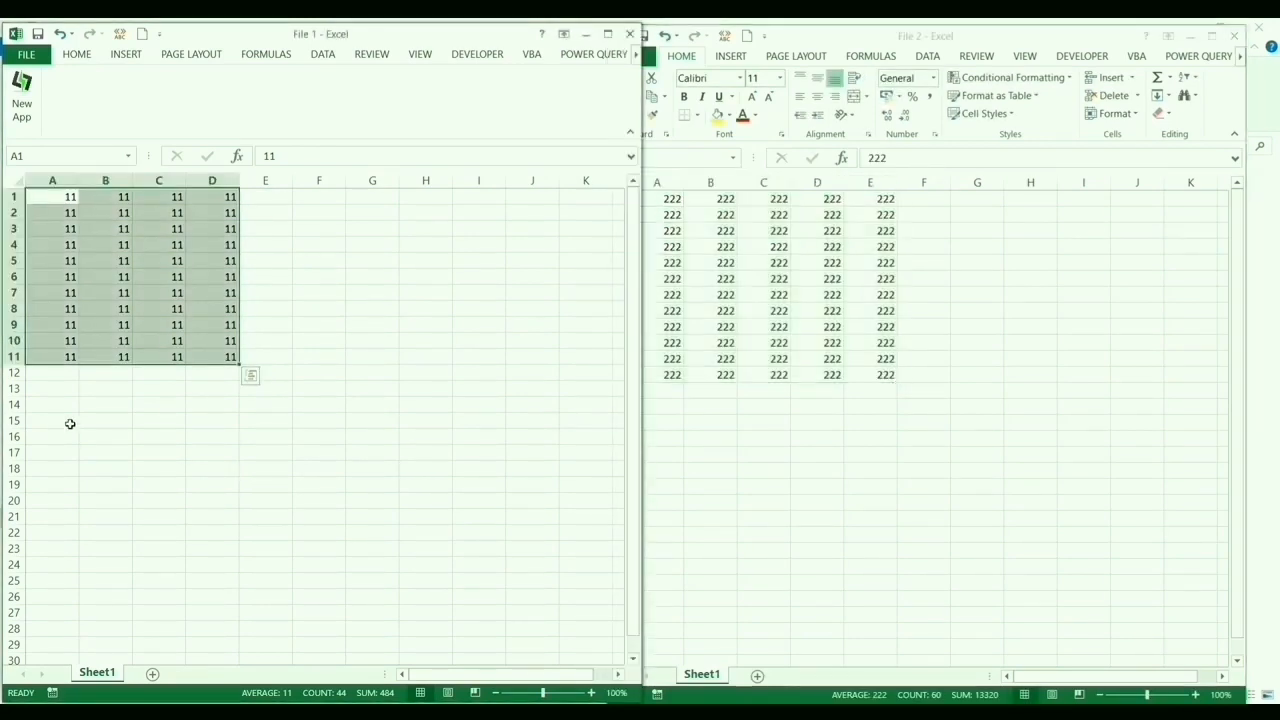
- With A15:D24 selected, undo File 1's 33s and 11s to an empty sheet; File 2's 222s remain
{"action": "left_click_drag", "start_coordinate": [52, 420], "coordinate": [212, 564]}
{"action": "type", "text": "33"}
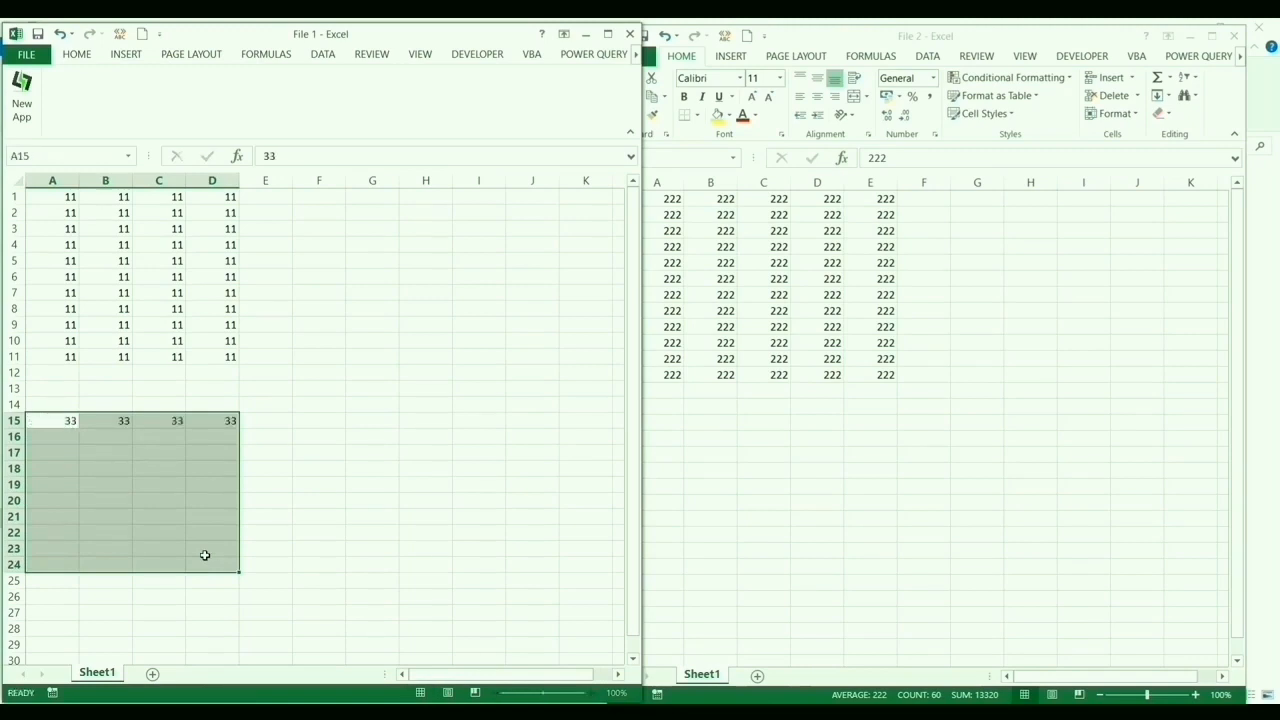
{"action": "key", "text": "Ctrl+z"}
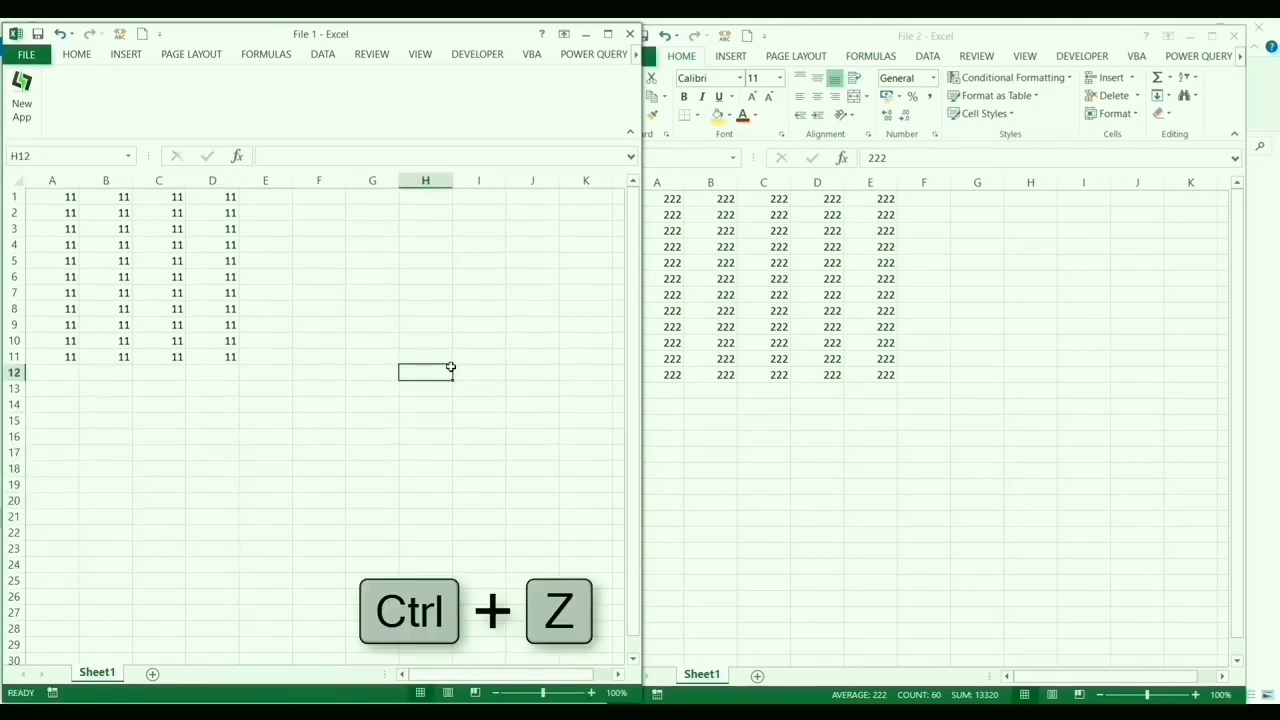
{"action": "key", "text": "Ctrl+z"}
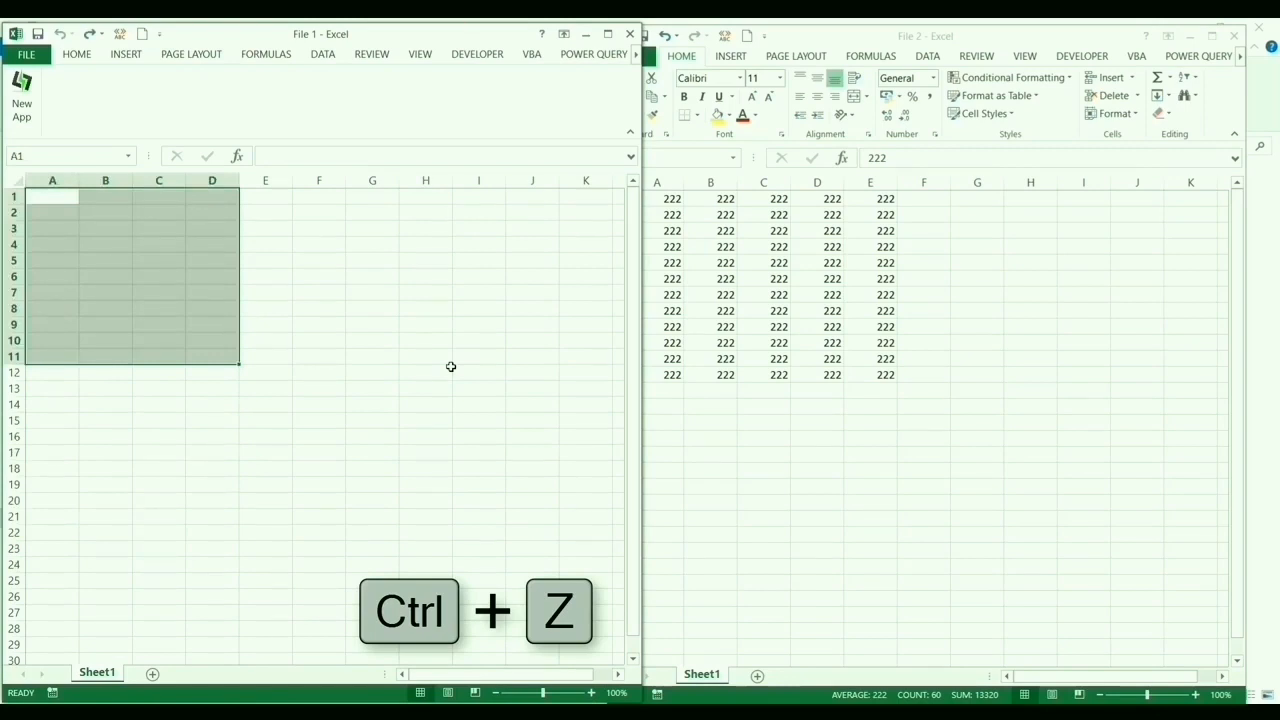
{"action": "key", "text": "ctrl+z"}
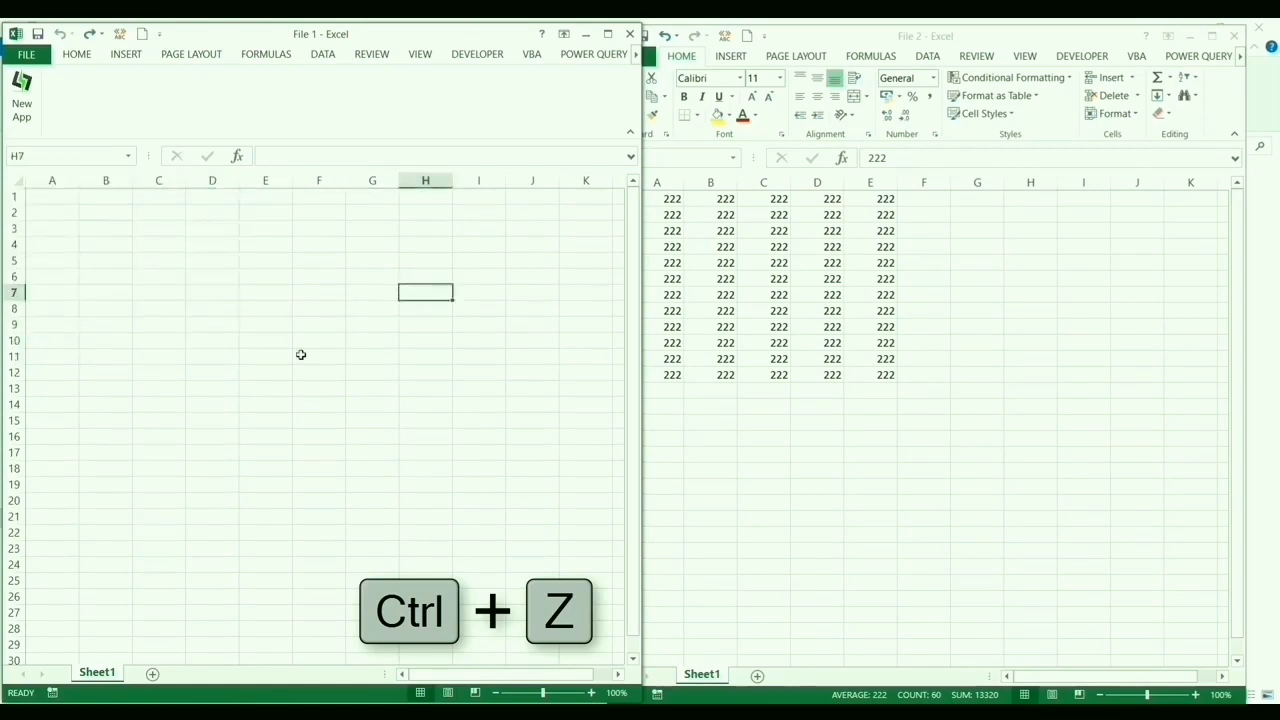
{"action": "key", "text": "ctrl+z"}
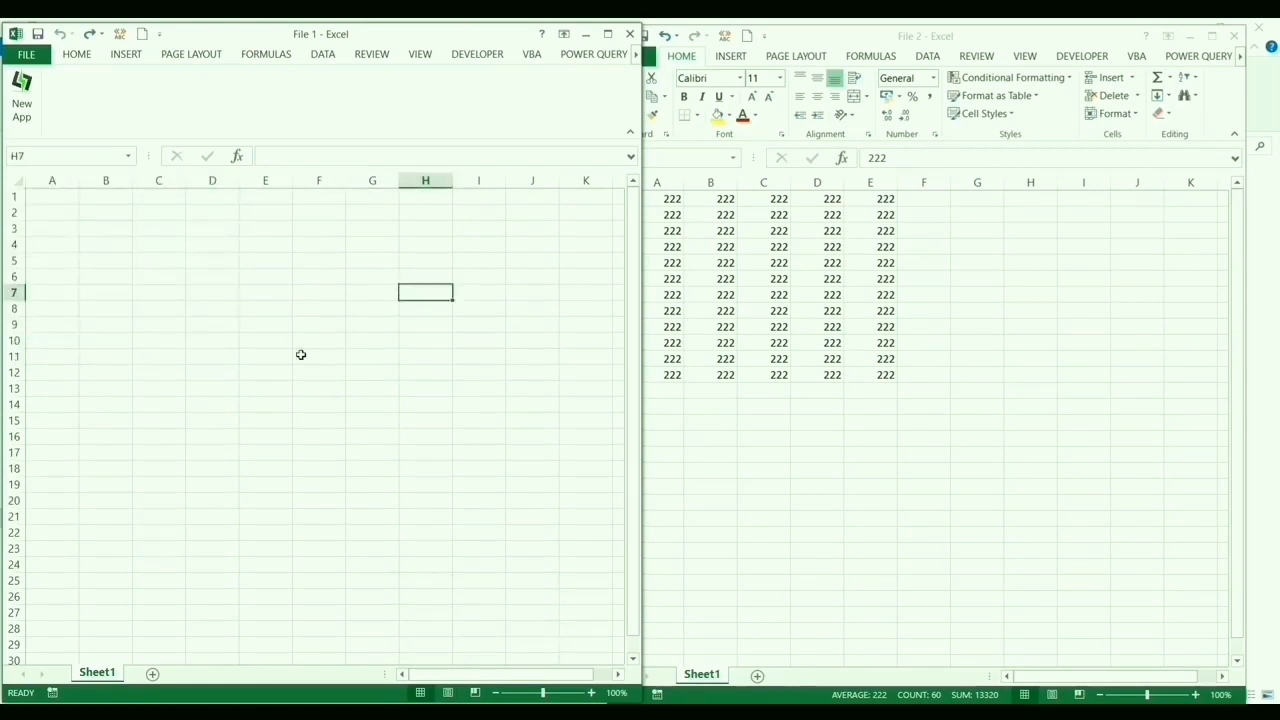